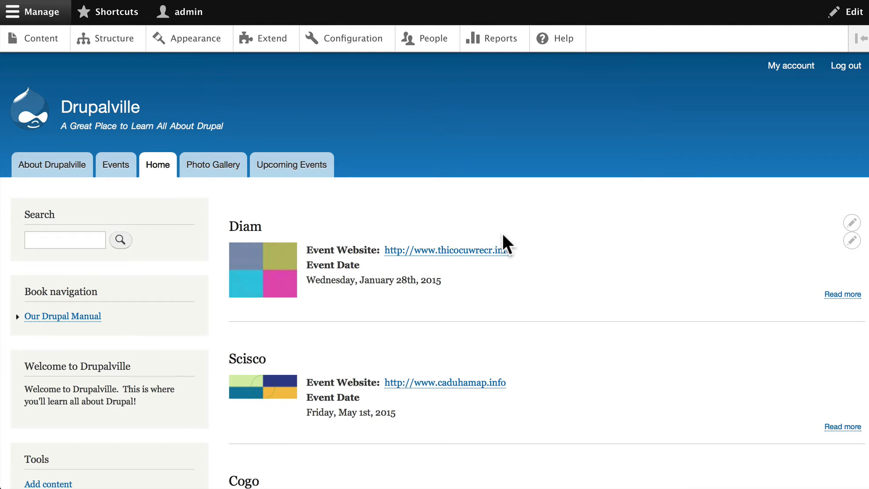
{"action": "mouse_move", "coordinate": [199, 284]}
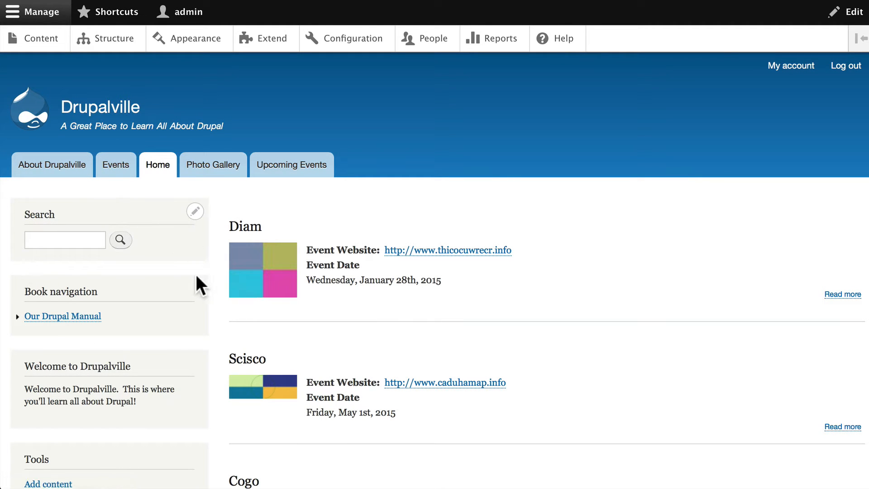
{"action": "mouse_move", "coordinate": [585, 234]}
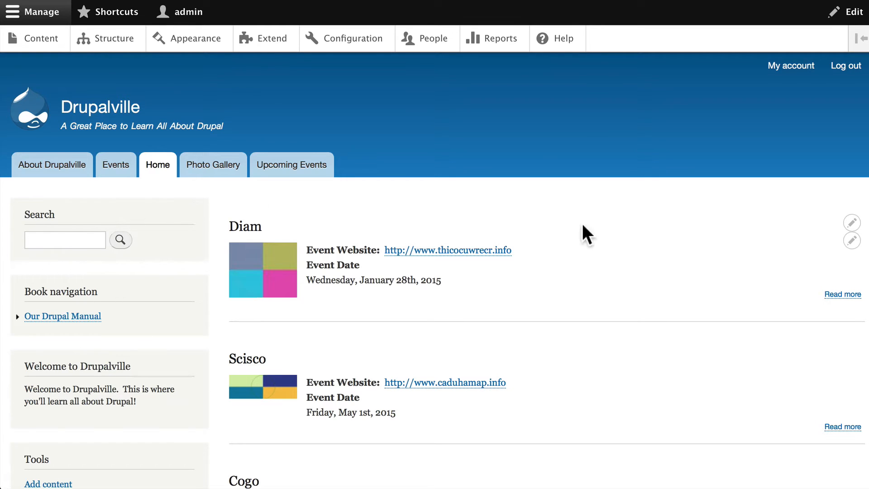
{"action": "mouse_move", "coordinate": [601, 239]}
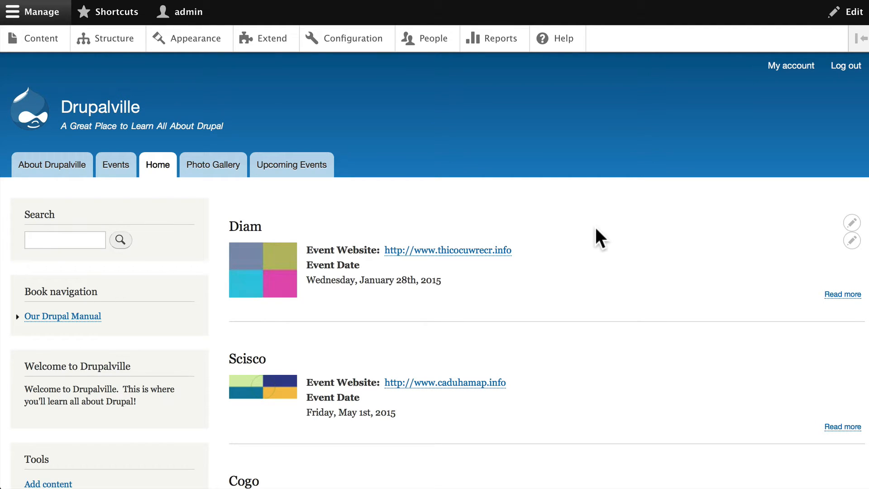
Step: Go to Structure > Block layout and review the Bartik regions down to Sidebar first
{"action": "left_click", "coordinate": [106, 38]}
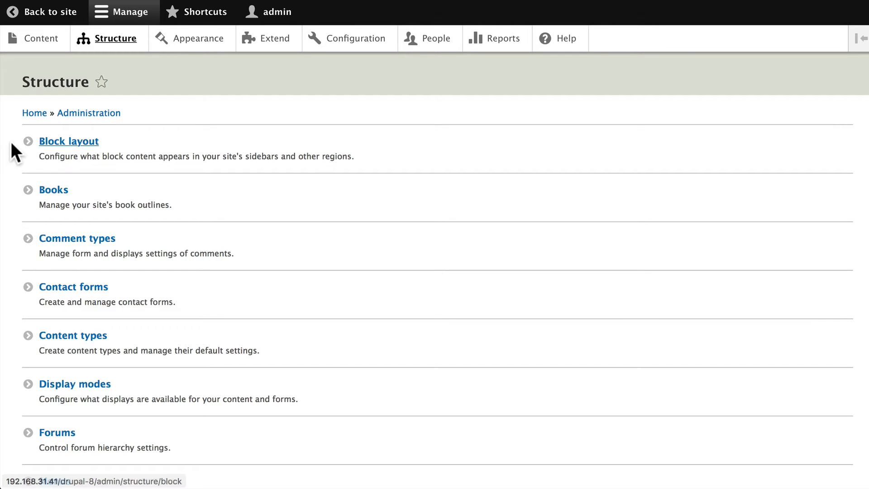
{"action": "left_click", "coordinate": [69, 141]}
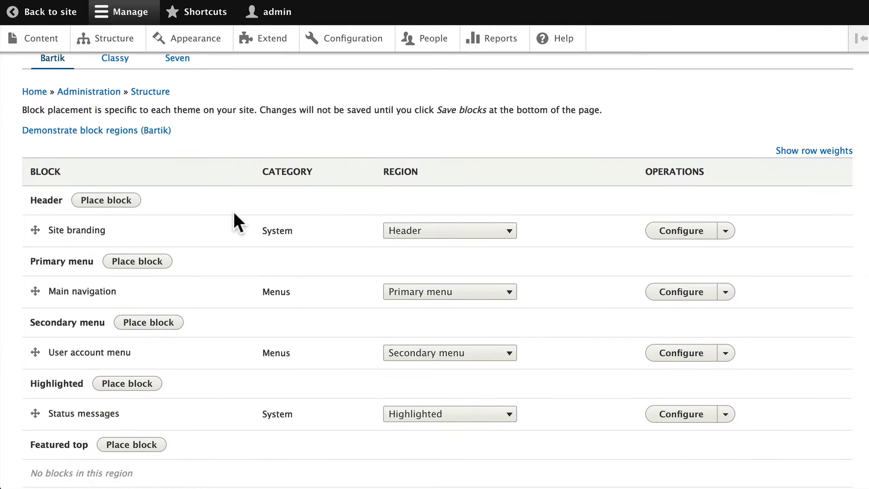
{"action": "scroll", "scroll_direction": "down", "scroll_amount": 3}
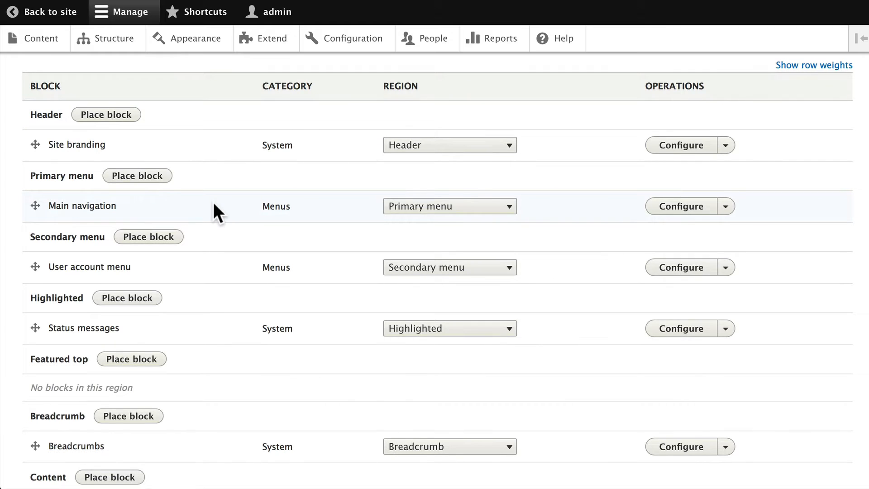
{"action": "mouse_move", "coordinate": [200, 187]}
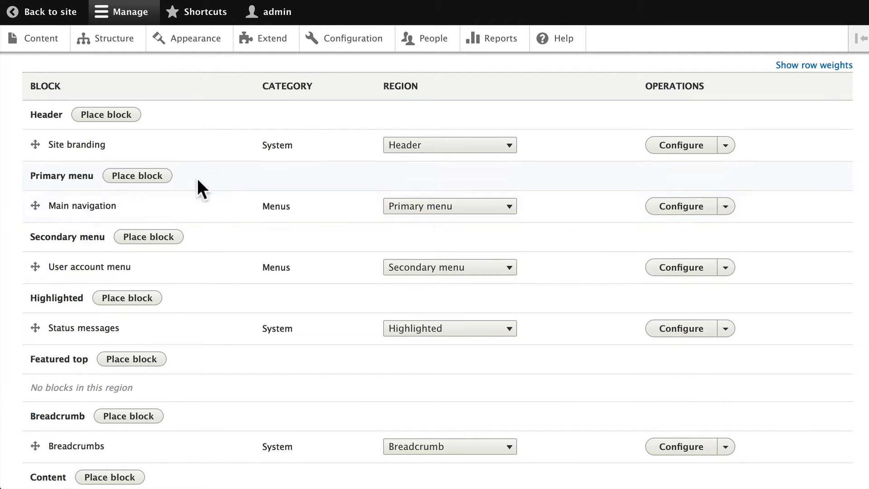
{"action": "scroll", "scroll_direction": "down", "scroll_amount": 3}
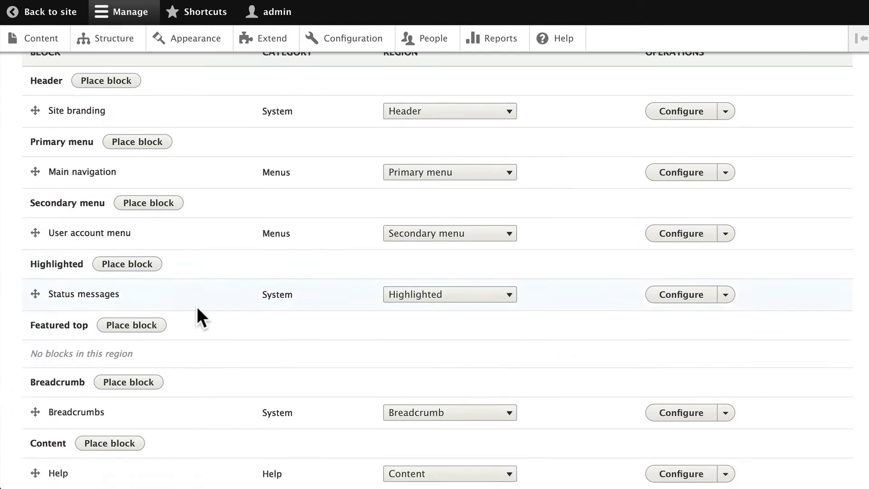
{"action": "scroll", "scroll_direction": "down", "scroll_amount": 3}
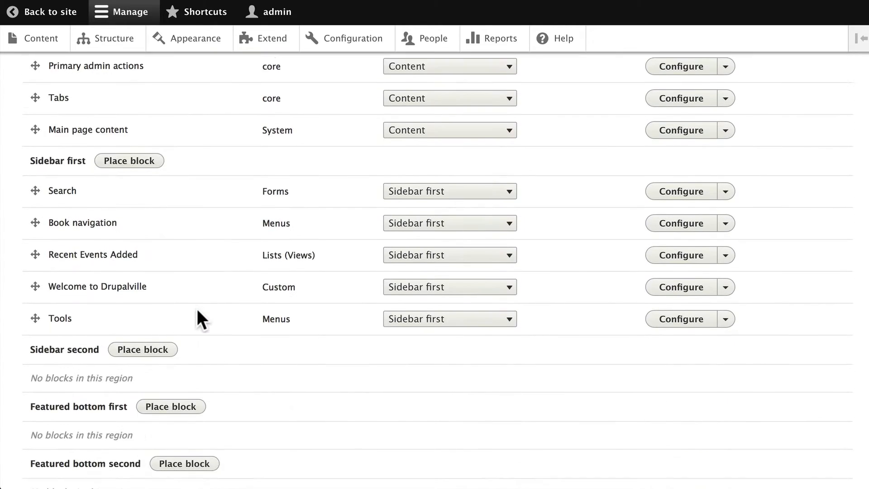
{"action": "scroll", "scroll_direction": "up", "scroll_amount": 3}
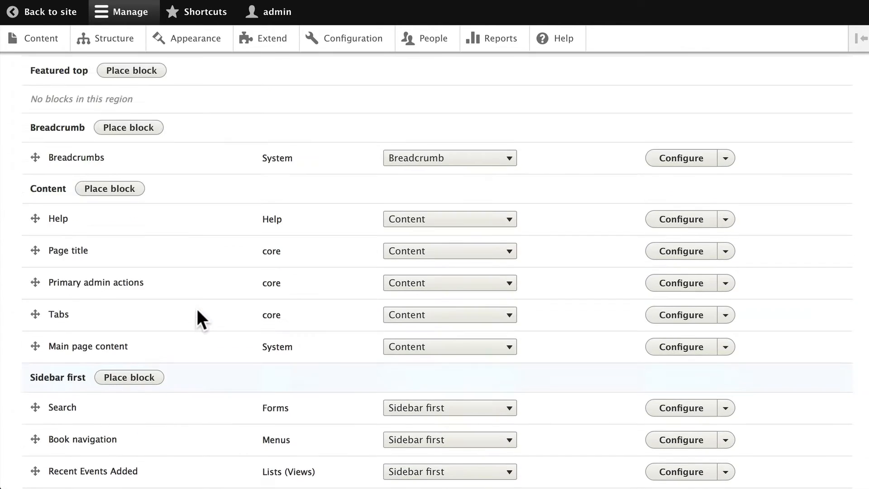
{"action": "scroll", "scroll_direction": "down", "scroll_amount": 3}
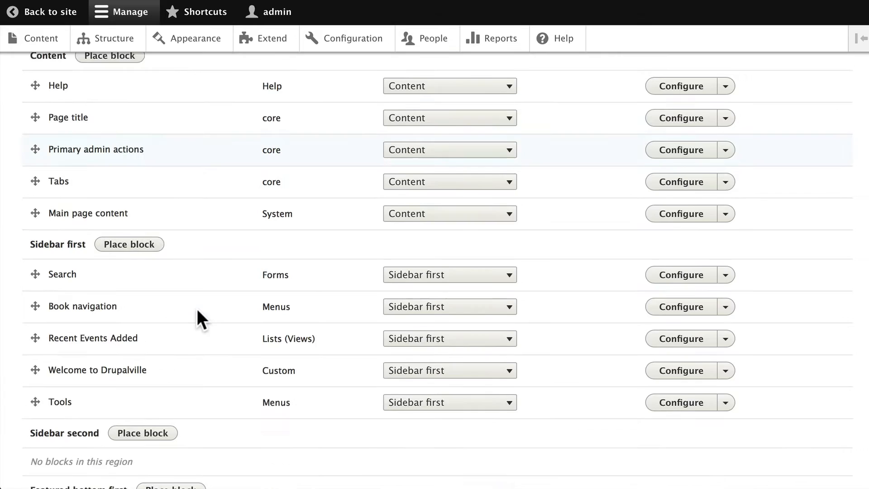
{"action": "scroll", "scroll_direction": "down", "scroll_amount": 3}
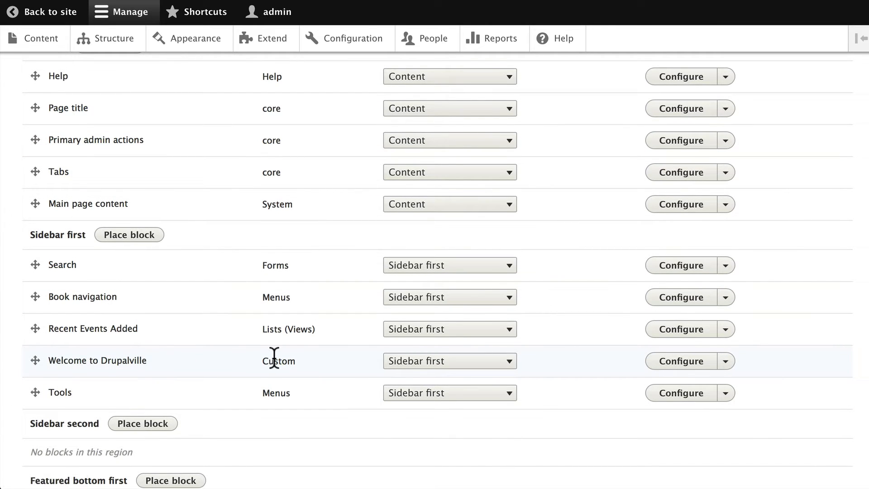
{"action": "scroll", "scroll_direction": "up", "scroll_amount": 3}
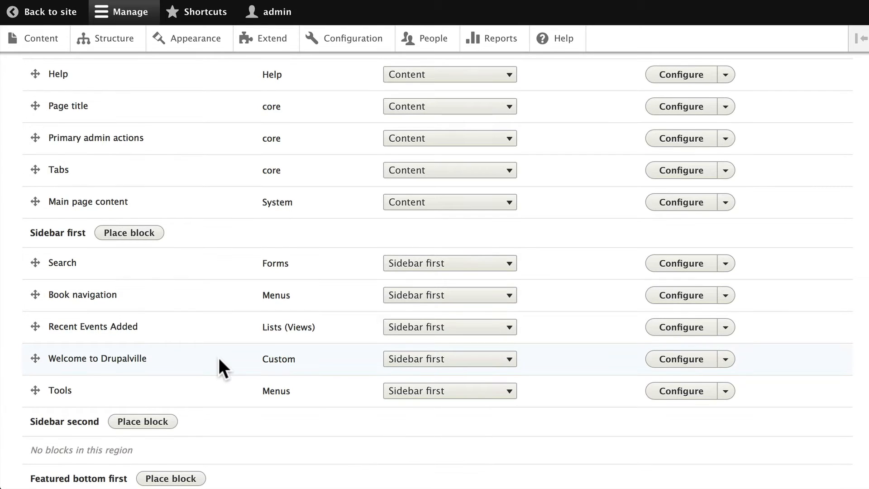
{"action": "scroll", "scroll_direction": "up", "scroll_amount": 3}
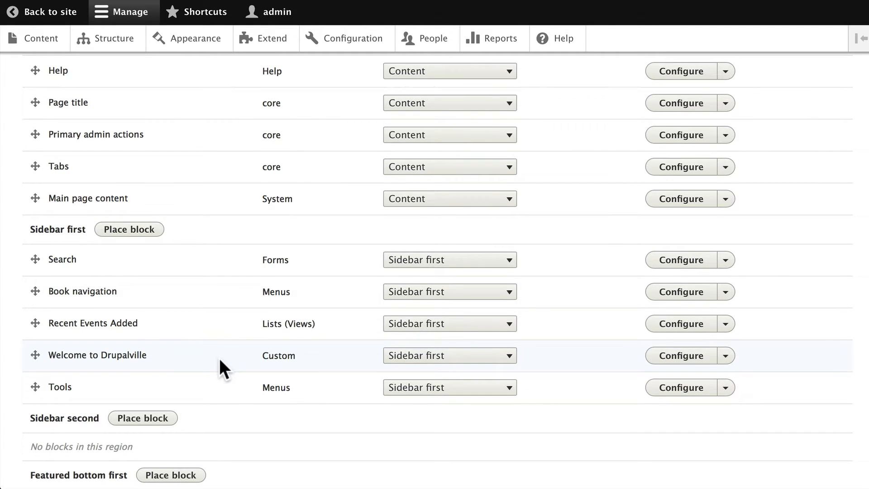
{"action": "mouse_move", "coordinate": [102, 327]}
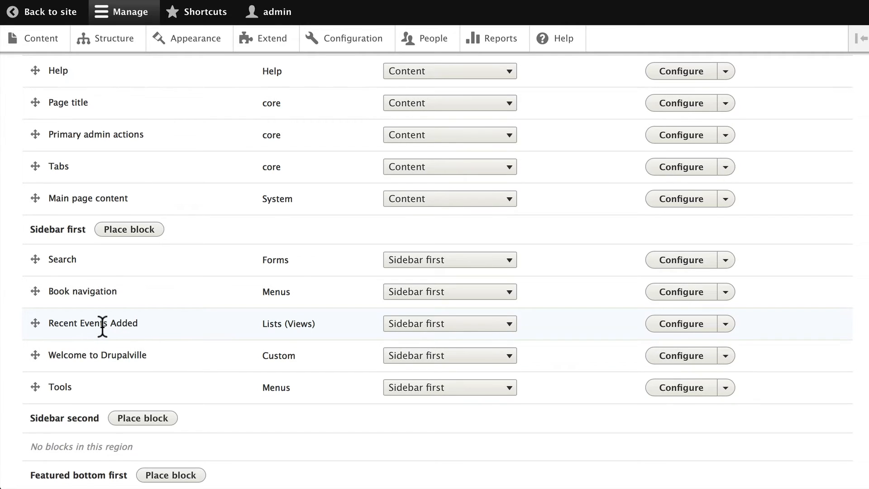
{"action": "mouse_move", "coordinate": [241, 335]}
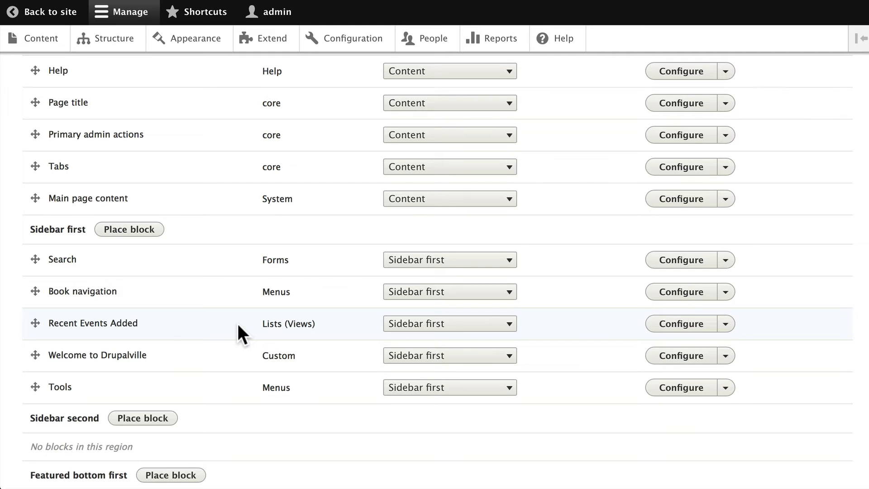
{"action": "scroll", "scroll_direction": "up", "scroll_amount": 3}
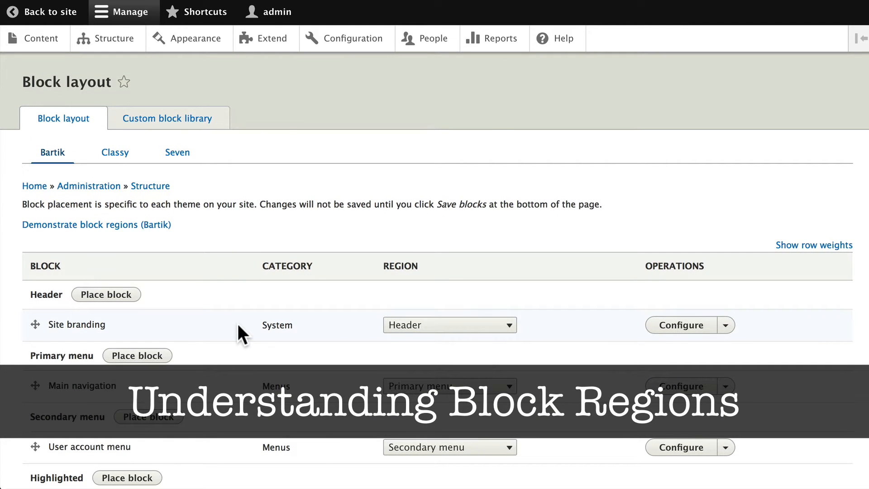
{"action": "mouse_move", "coordinate": [107, 255]}
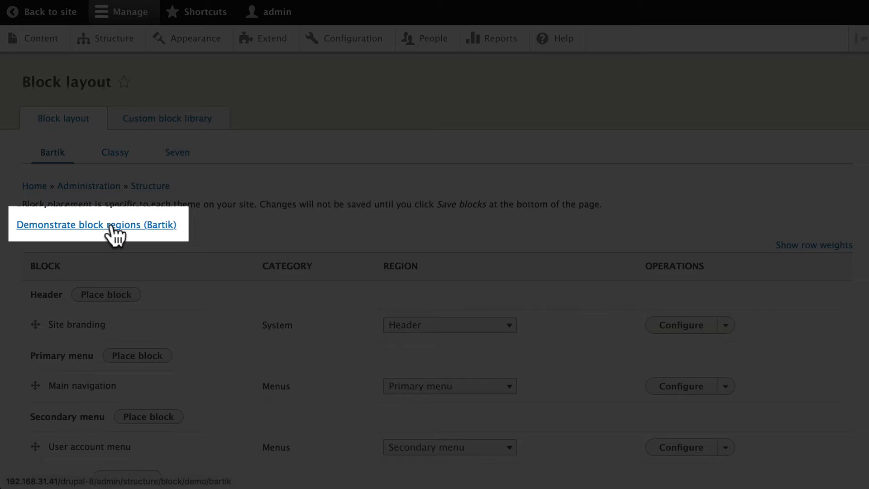
Step: Preview the Bartik block regions demonstration, then exit back to the block layout
{"action": "left_click", "coordinate": [97, 224]}
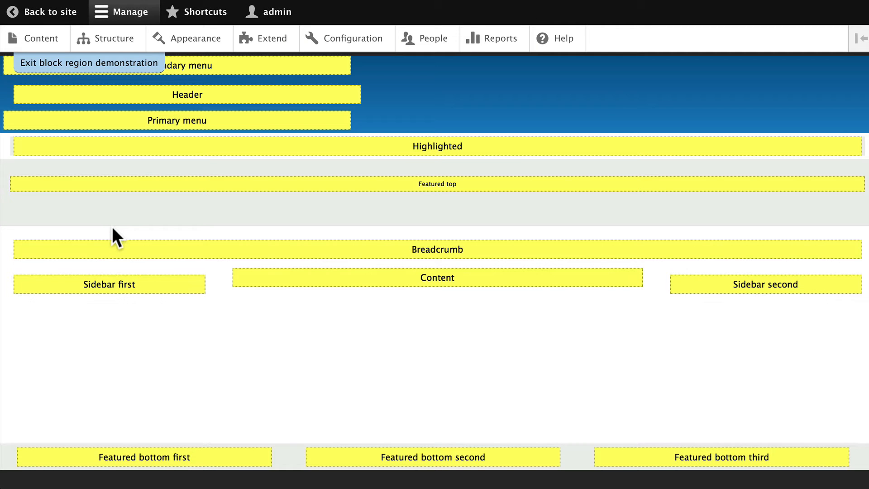
{"action": "mouse_move", "coordinate": [122, 238]}
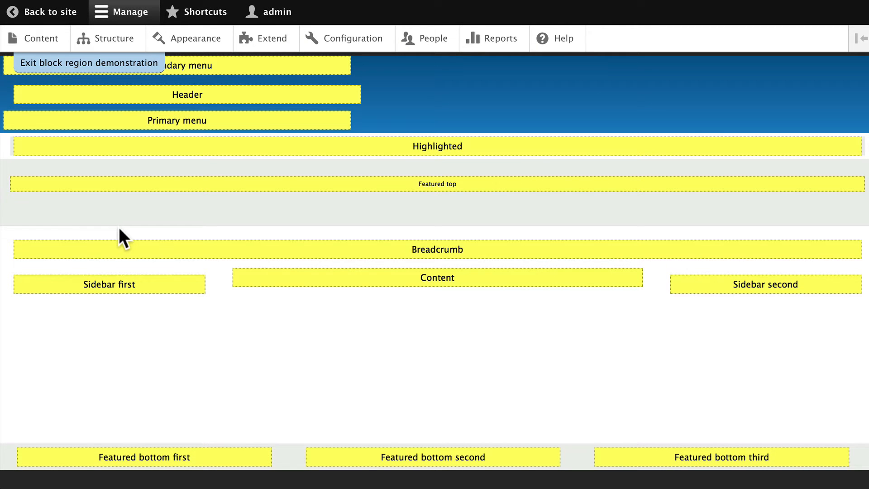
{"action": "mouse_move", "coordinate": [415, 102]}
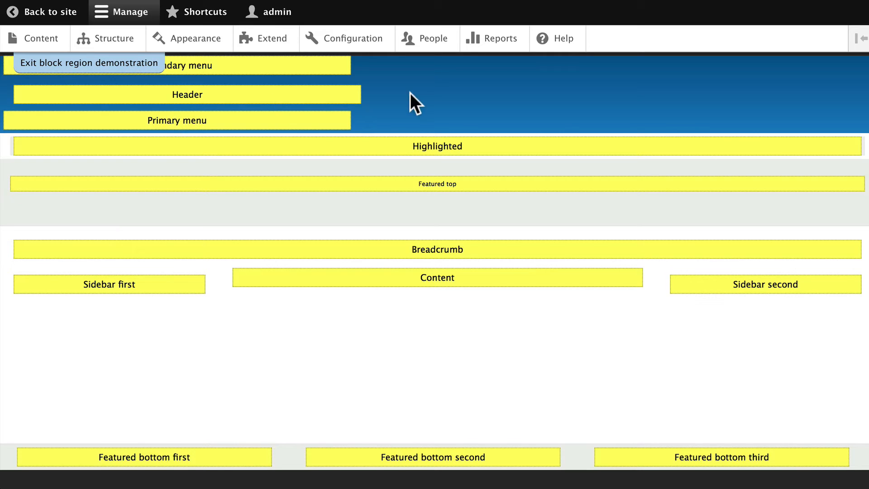
{"action": "mouse_move", "coordinate": [311, 344]}
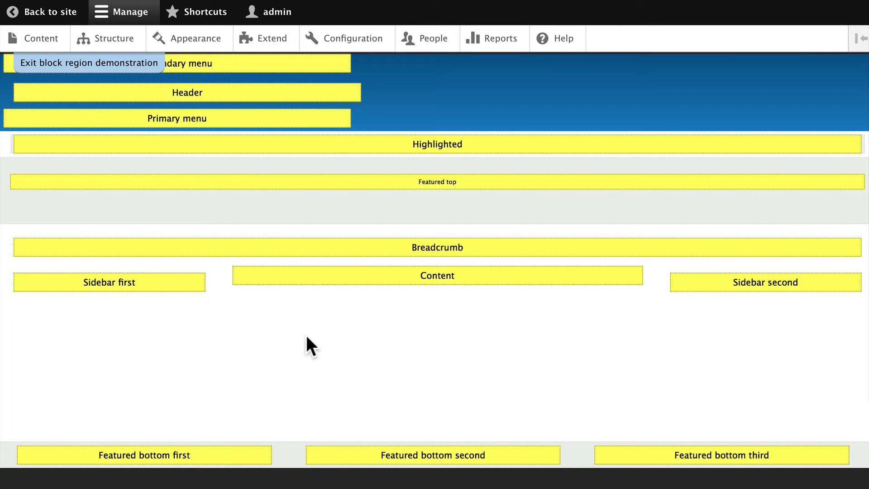
{"action": "mouse_move", "coordinate": [275, 76]}
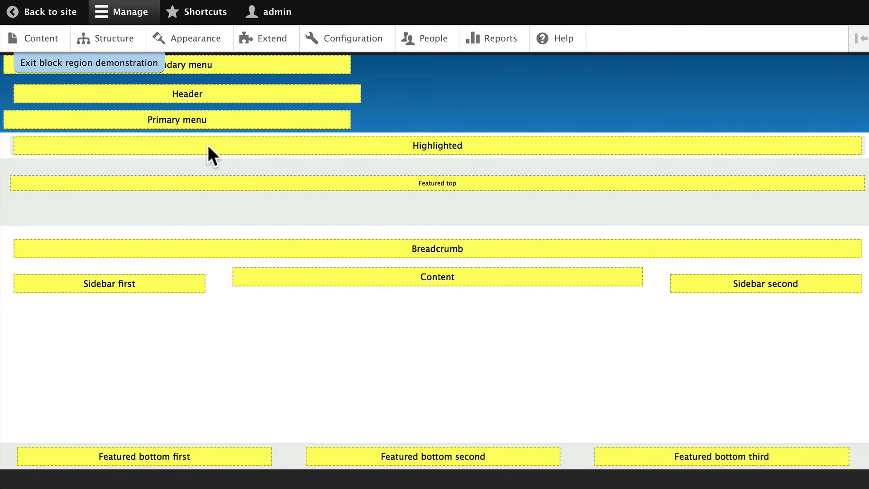
{"action": "mouse_move", "coordinate": [298, 186]}
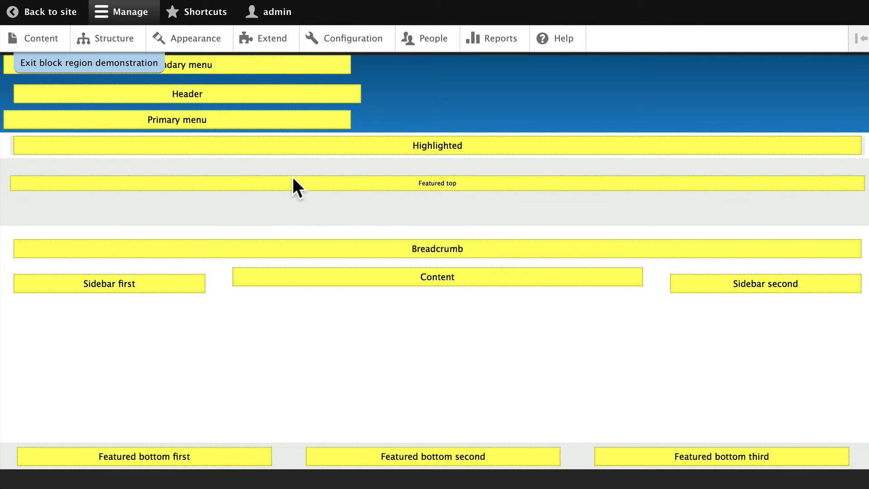
{"action": "mouse_move", "coordinate": [149, 290]}
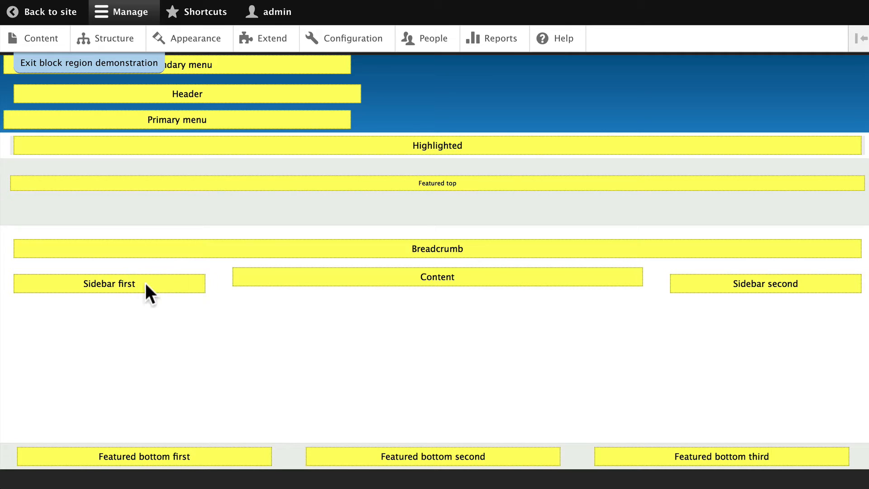
{"action": "scroll", "scroll_direction": "down", "scroll_amount": 3}
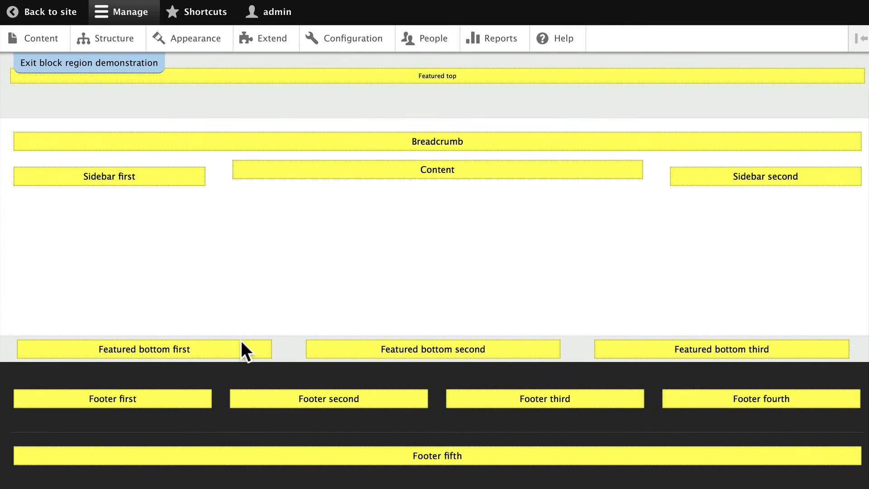
{"action": "mouse_move", "coordinate": [355, 477]}
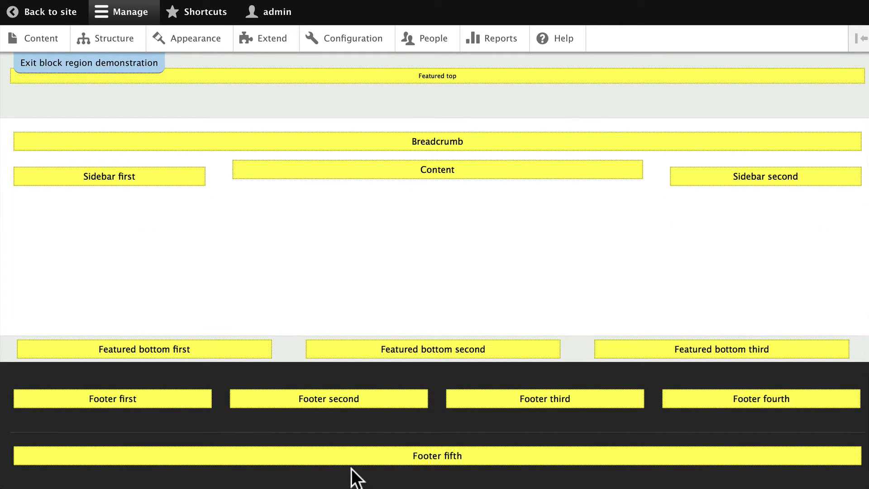
{"action": "mouse_move", "coordinate": [351, 463]}
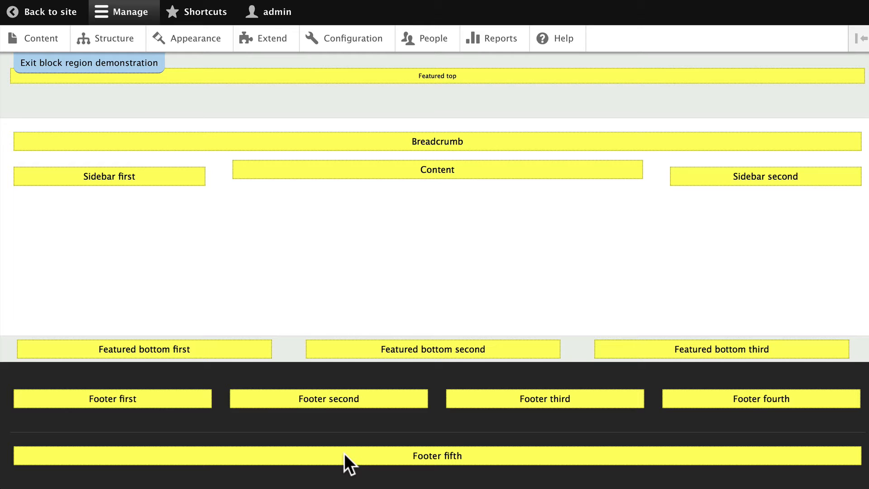
{"action": "mouse_move", "coordinate": [398, 273]}
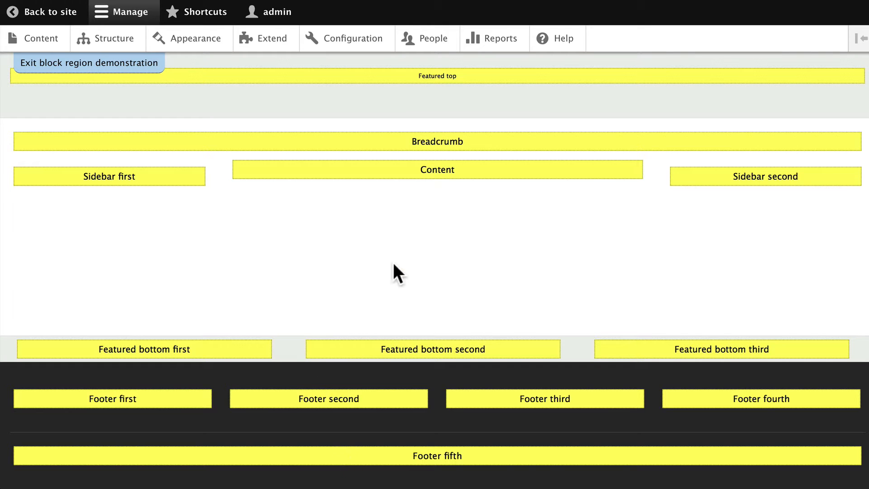
{"action": "mouse_move", "coordinate": [357, 262]}
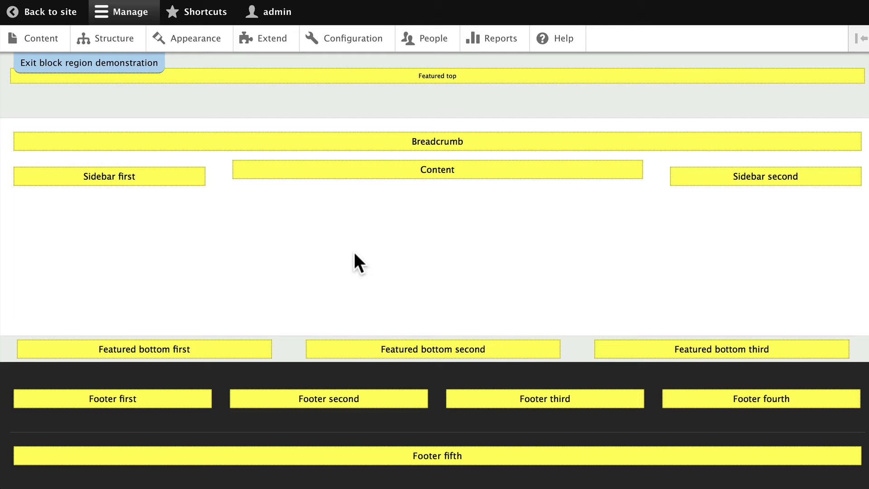
{"action": "mouse_move", "coordinate": [413, 202]}
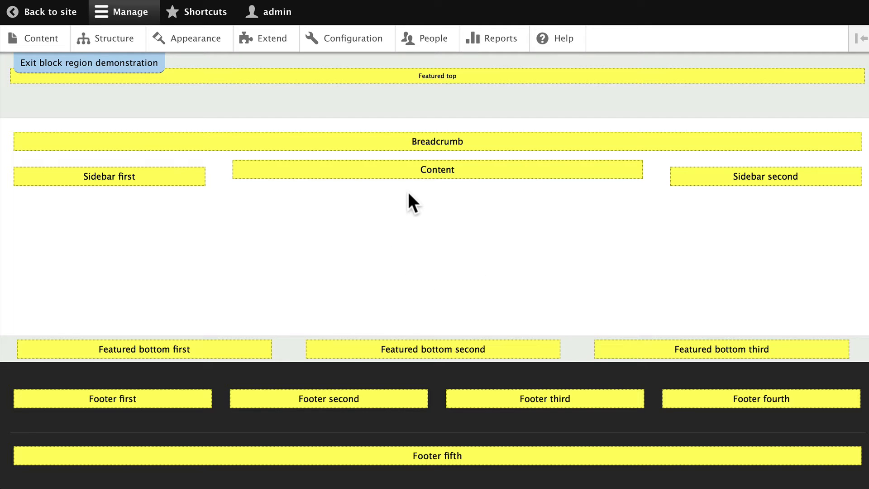
{"action": "scroll", "scroll_direction": "up", "scroll_amount": 3}
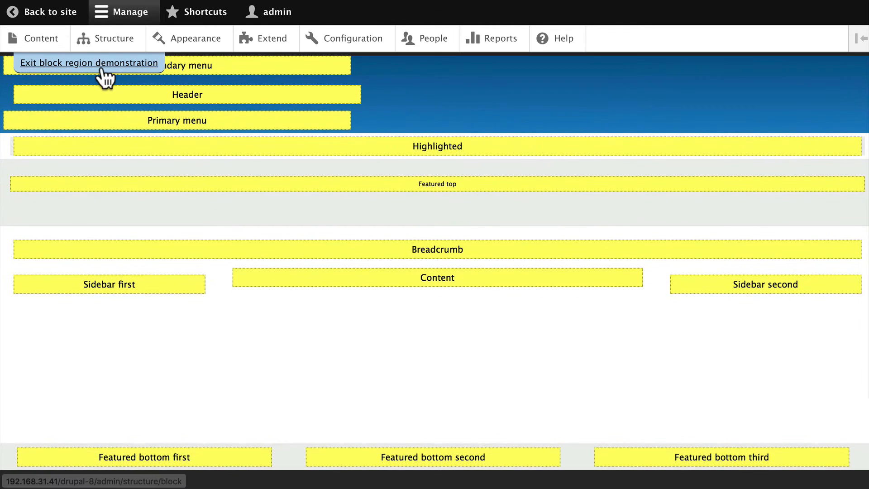
{"action": "left_click", "coordinate": [89, 62]}
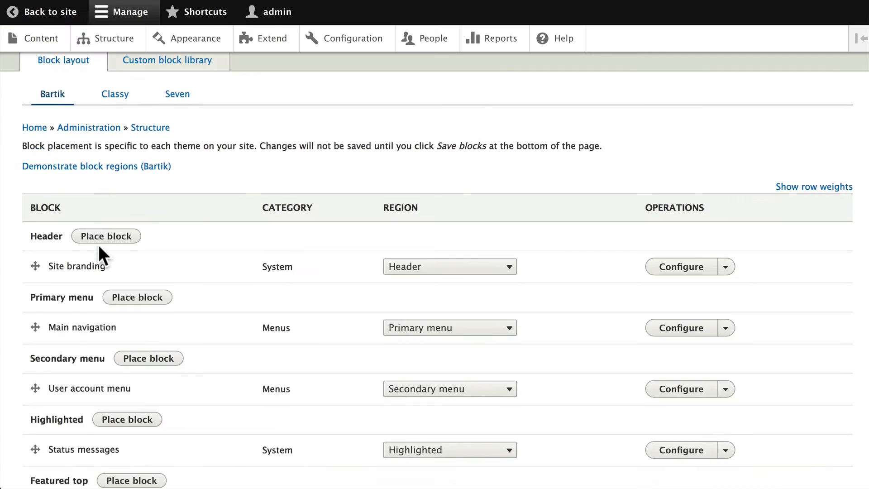
Step: Scroll down to the Sidebar first region listing Search, Book navigation, Recent Events Added, Welcome and Tools
{"action": "scroll", "scroll_direction": "down", "scroll_amount": 3}
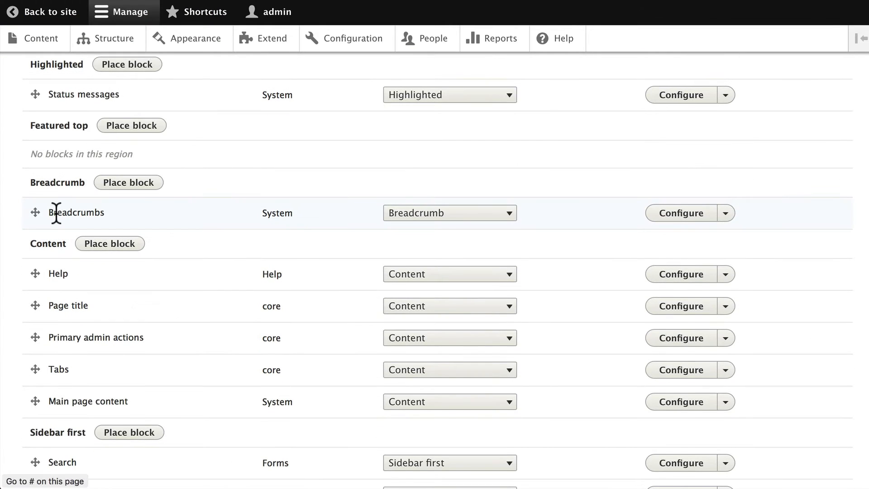
{"action": "mouse_move", "coordinate": [61, 196]}
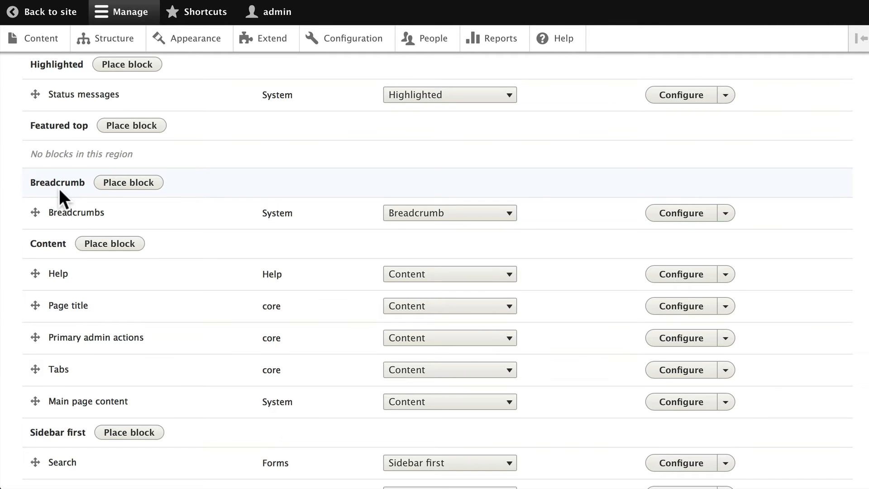
{"action": "scroll", "scroll_direction": "down", "scroll_amount": 3}
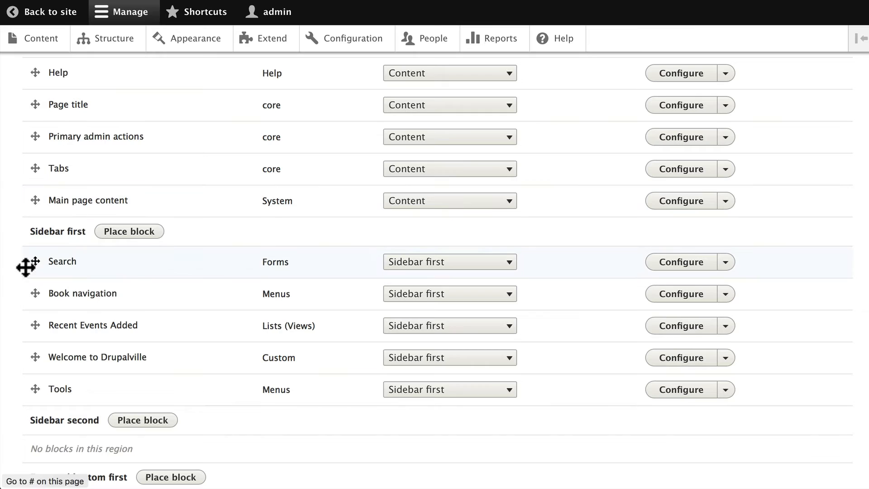
{"action": "mouse_move", "coordinate": [450, 261]}
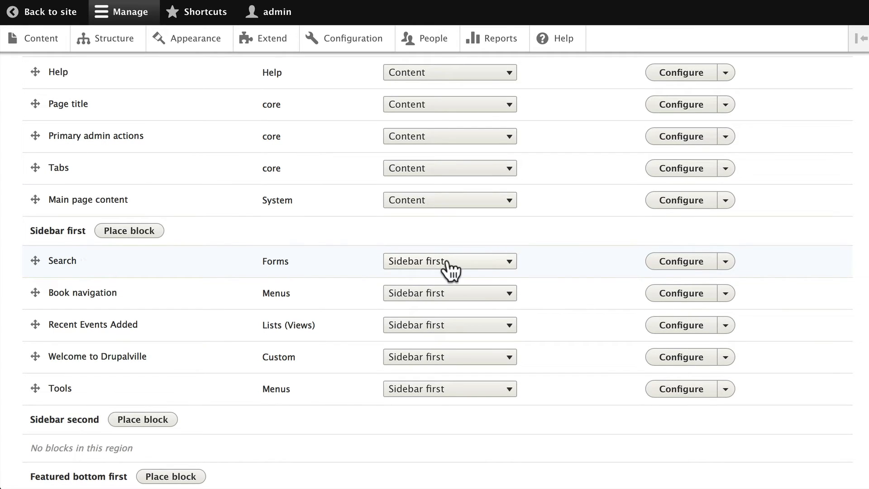
{"action": "mouse_move", "coordinate": [144, 282]}
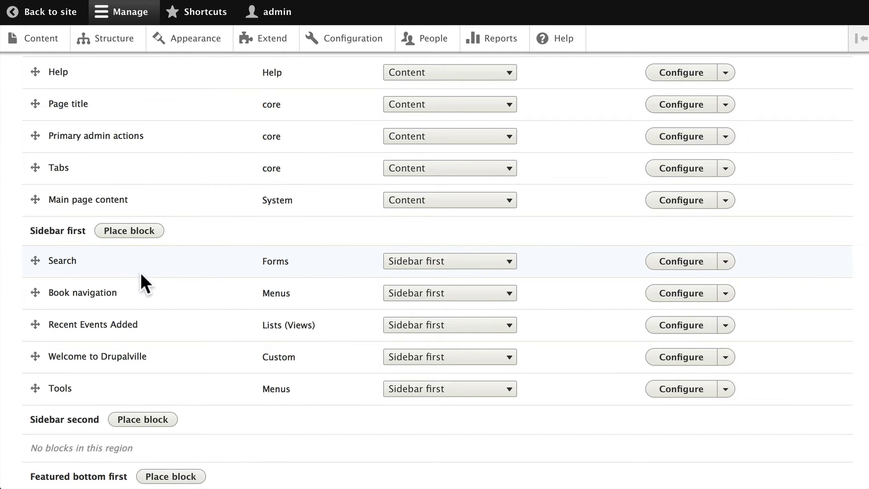
{"action": "mouse_move", "coordinate": [34, 268]}
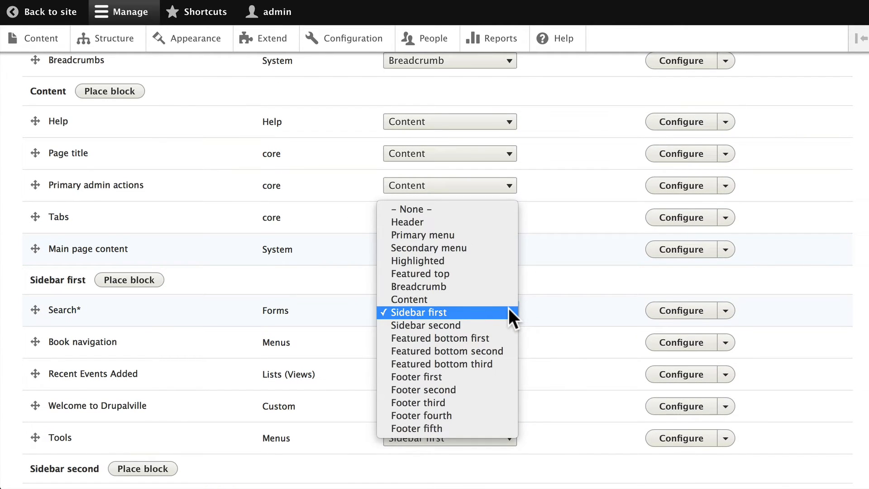
Step: Move Search to Header, put Welcome to Drupalville first in Sidebar first, and save the blocks
{"action": "left_click", "coordinate": [424, 312]}
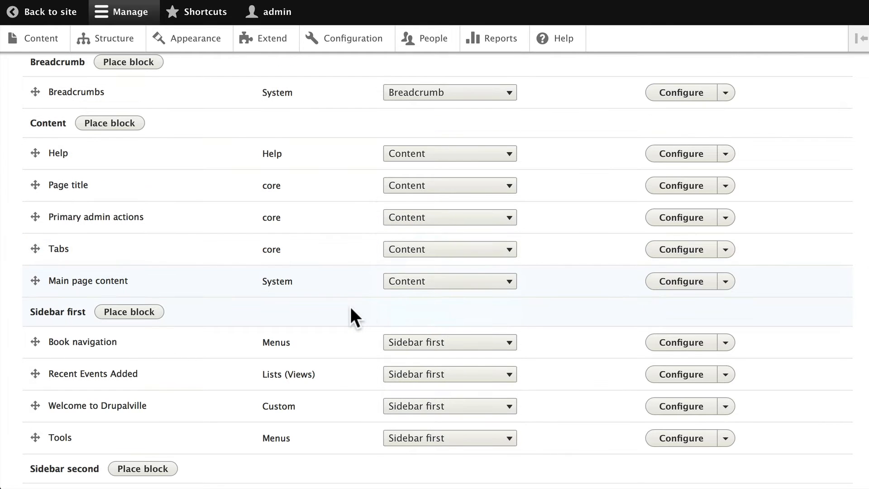
{"action": "scroll", "scroll_direction": "up", "scroll_amount": 3}
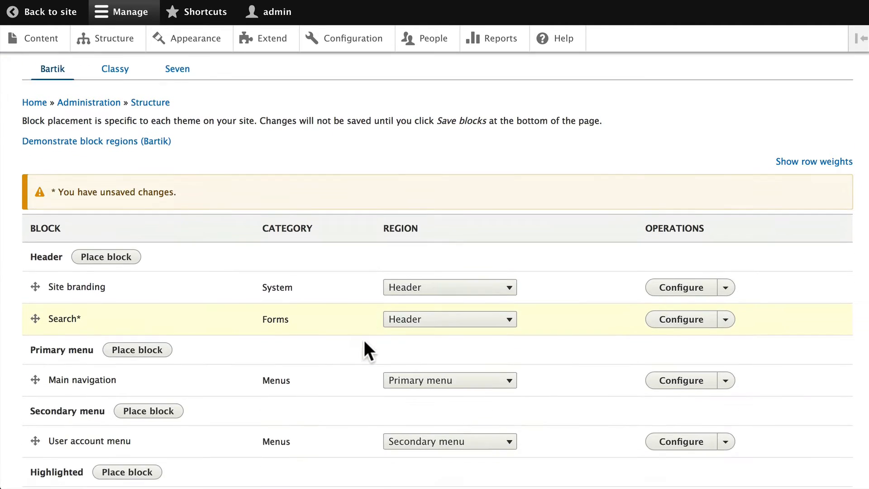
{"action": "scroll", "scroll_direction": "down", "scroll_amount": 3}
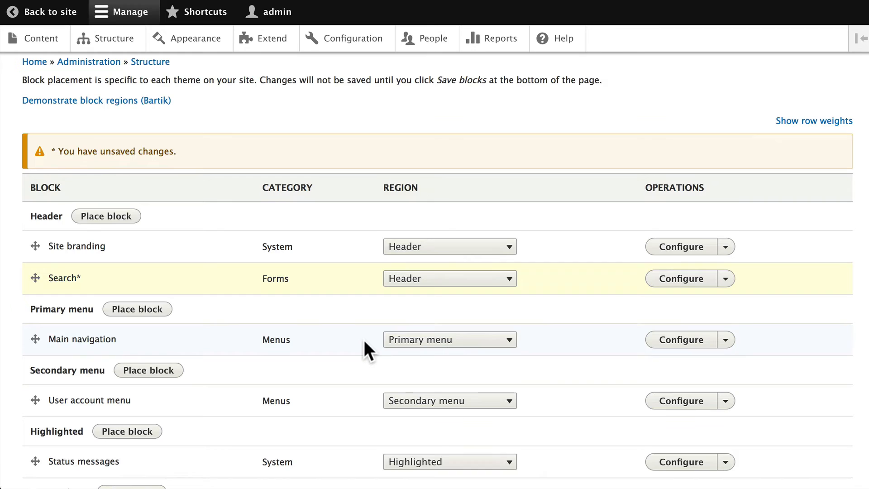
{"action": "scroll", "scroll_direction": "down", "scroll_amount": 3}
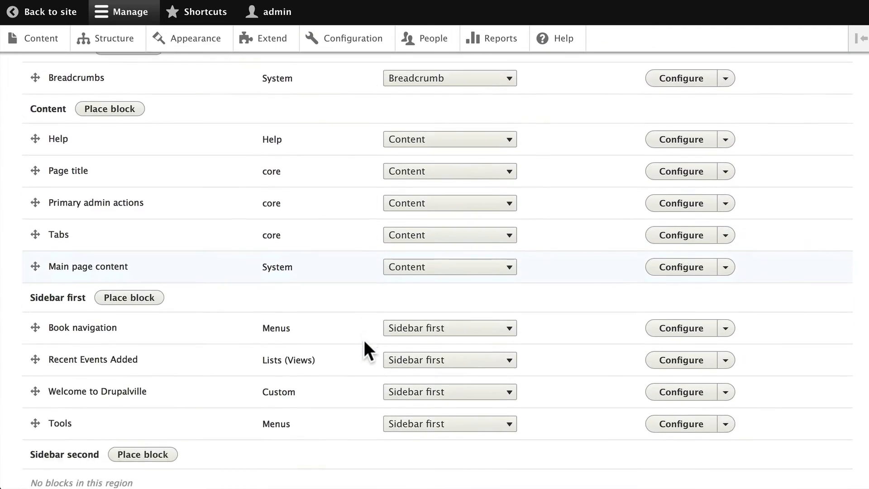
{"action": "scroll", "scroll_direction": "down", "scroll_amount": 3}
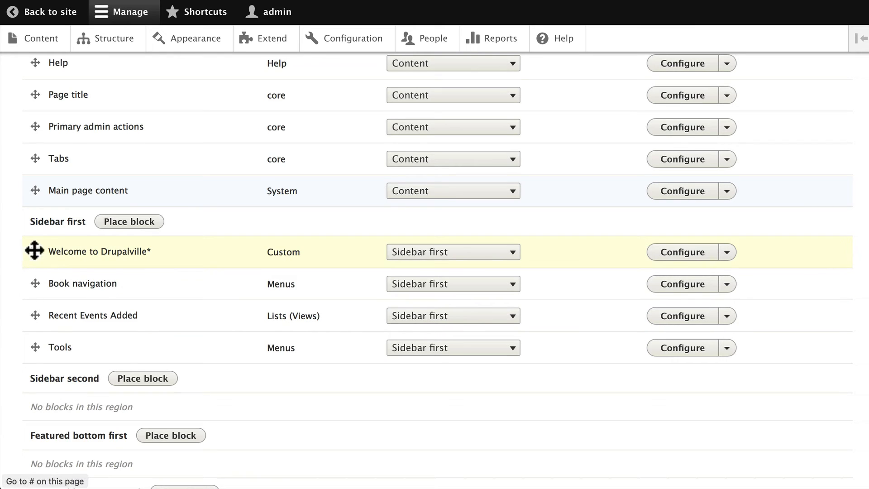
{"action": "scroll", "scroll_direction": "down", "scroll_amount": 3}
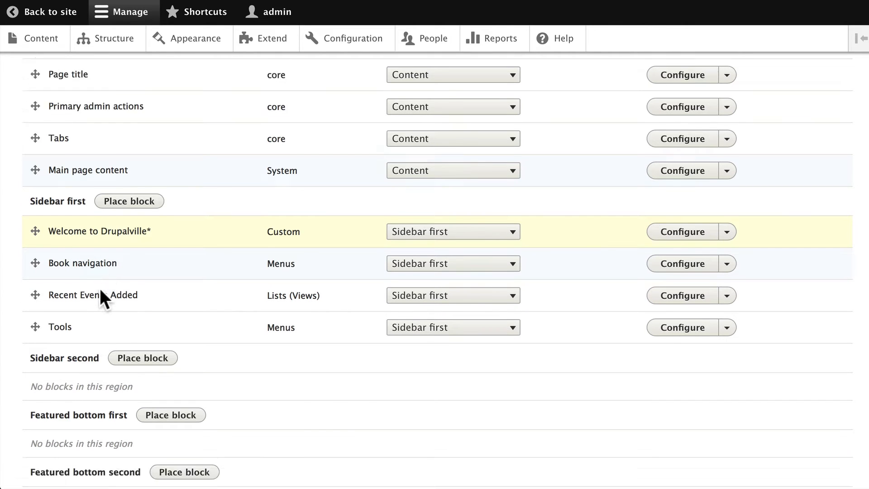
{"action": "scroll", "scroll_direction": "down", "scroll_amount": 3}
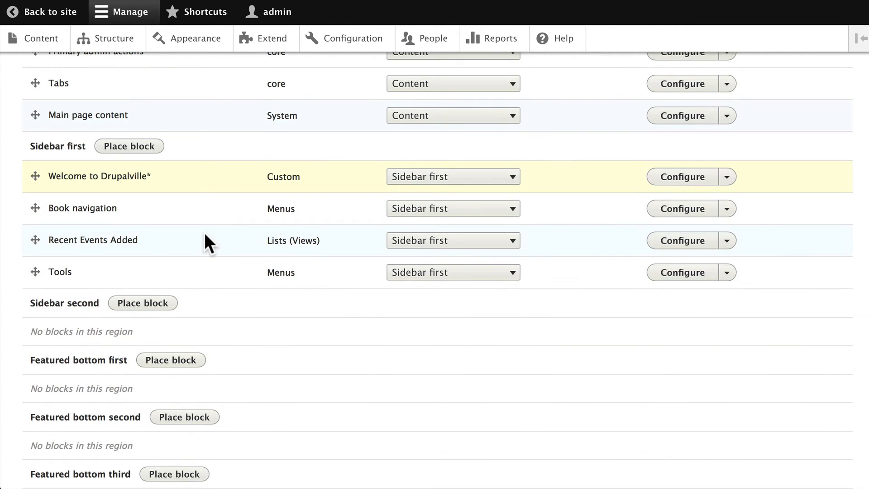
{"action": "scroll", "scroll_direction": "down", "scroll_amount": 3}
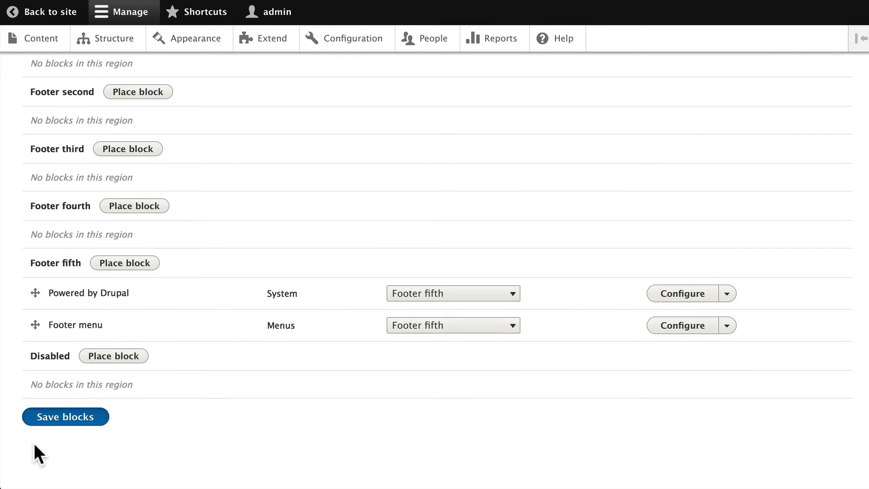
{"action": "left_click", "coordinate": [65, 416]}
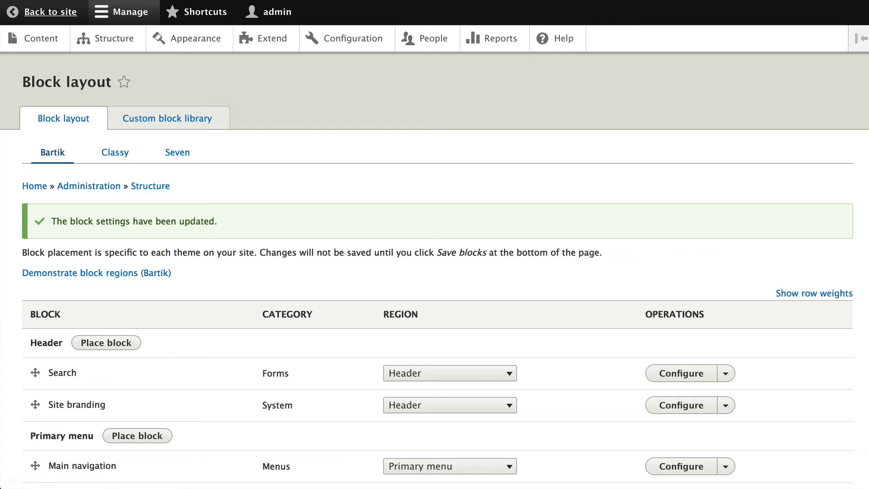
{"action": "left_click", "coordinate": [51, 11]}
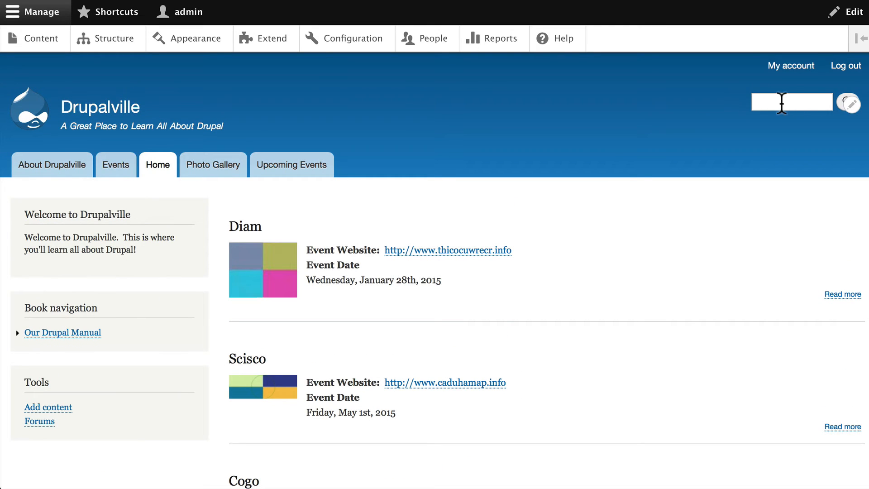
{"action": "mouse_move", "coordinate": [69, 287]}
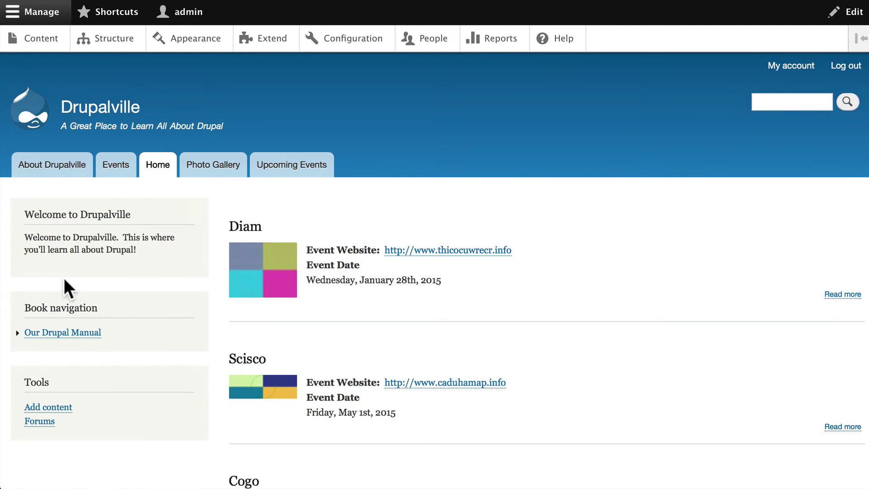
{"action": "mouse_move", "coordinate": [70, 269]}
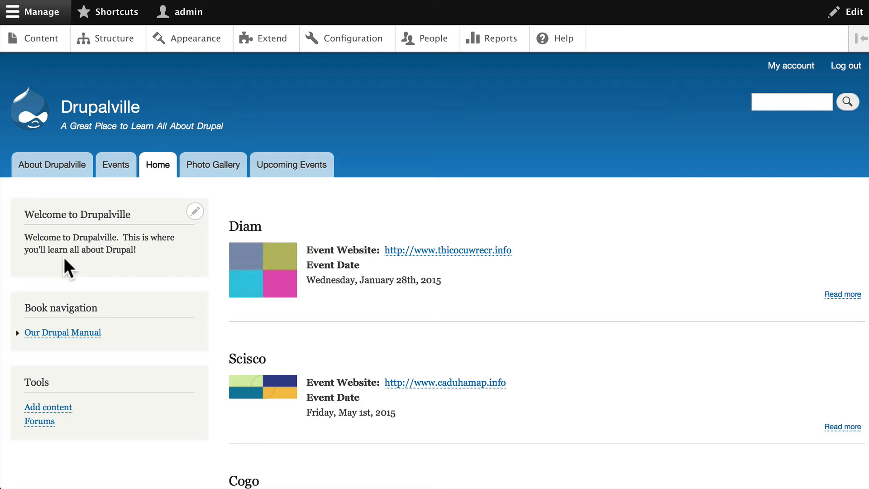
{"action": "mouse_move", "coordinate": [84, 271]}
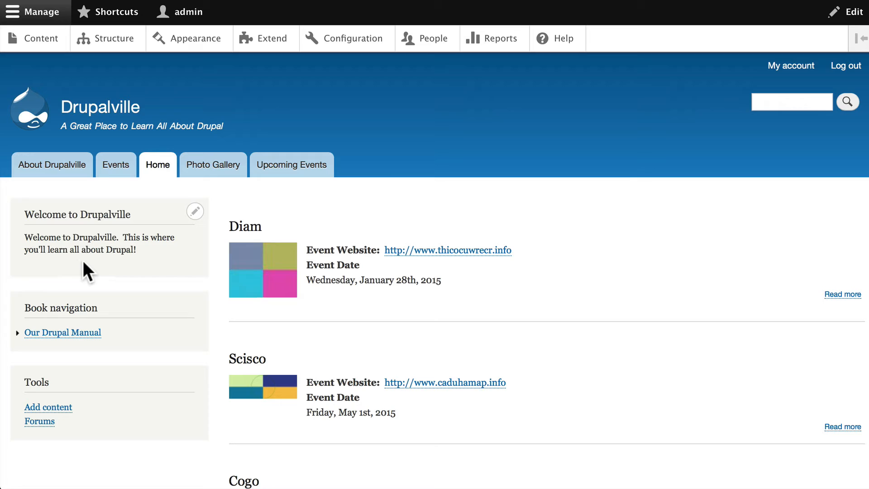
{"action": "mouse_move", "coordinate": [115, 38]}
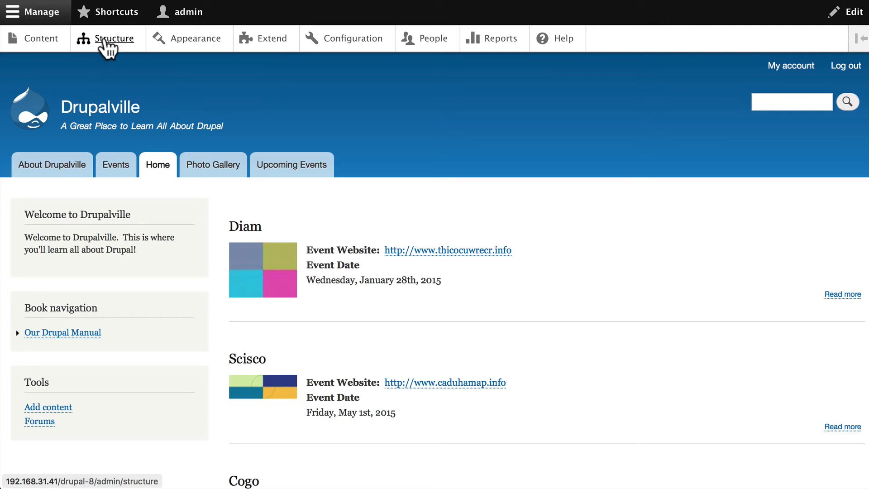
Step: Return to Structure > Block layout and scroll to the Sidebar first blocks
{"action": "left_click", "coordinate": [115, 38]}
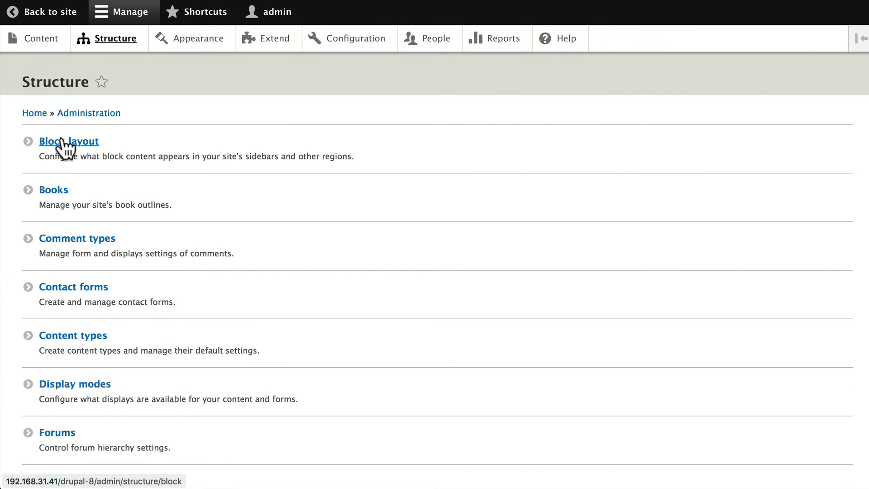
{"action": "left_click", "coordinate": [69, 142]}
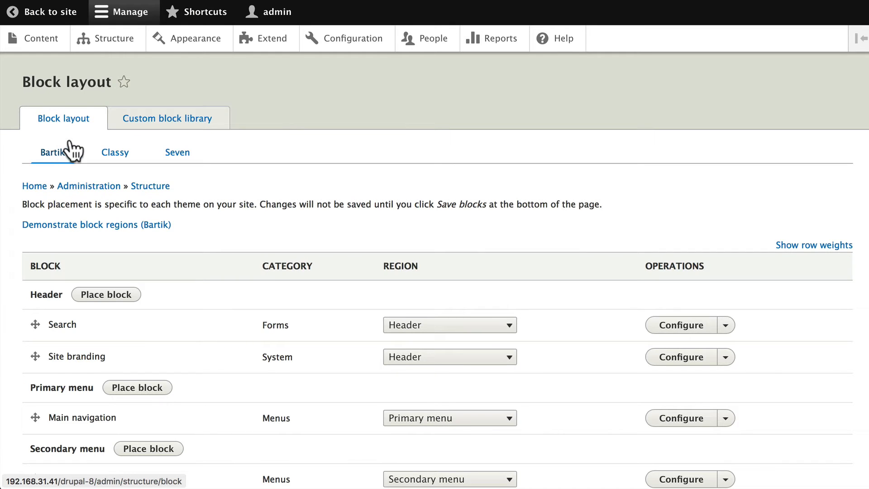
{"action": "scroll", "scroll_direction": "down", "scroll_amount": 3}
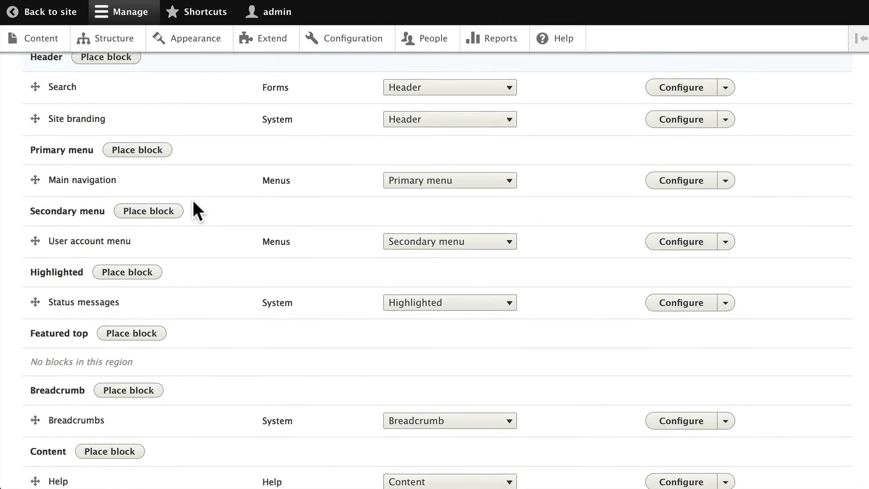
{"action": "scroll", "scroll_direction": "down", "scroll_amount": 3}
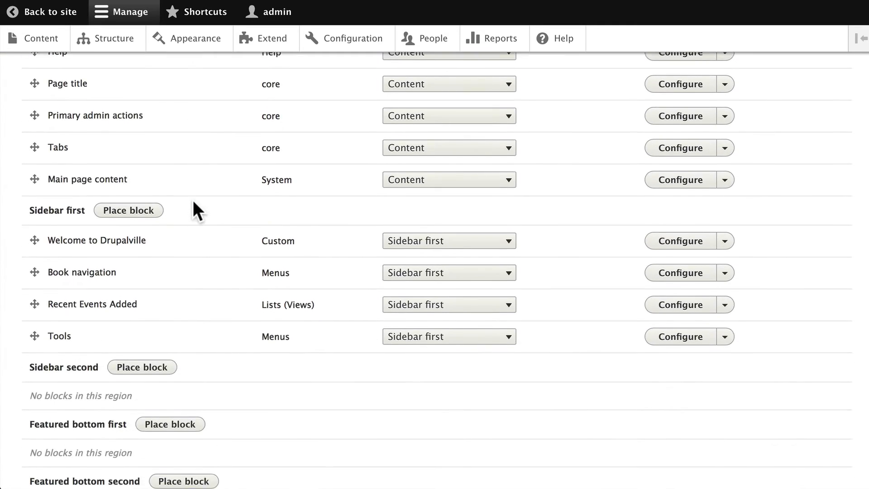
{"action": "scroll", "scroll_direction": "down", "scroll_amount": 3}
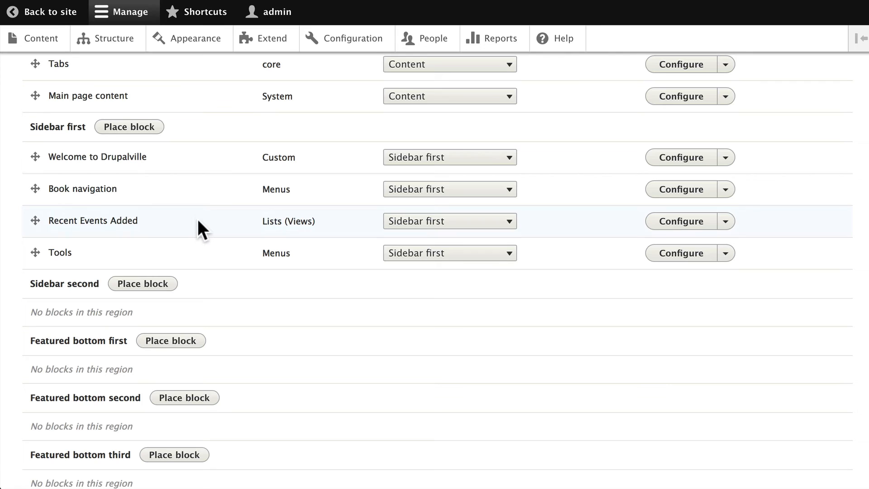
{"action": "mouse_move", "coordinate": [429, 230]}
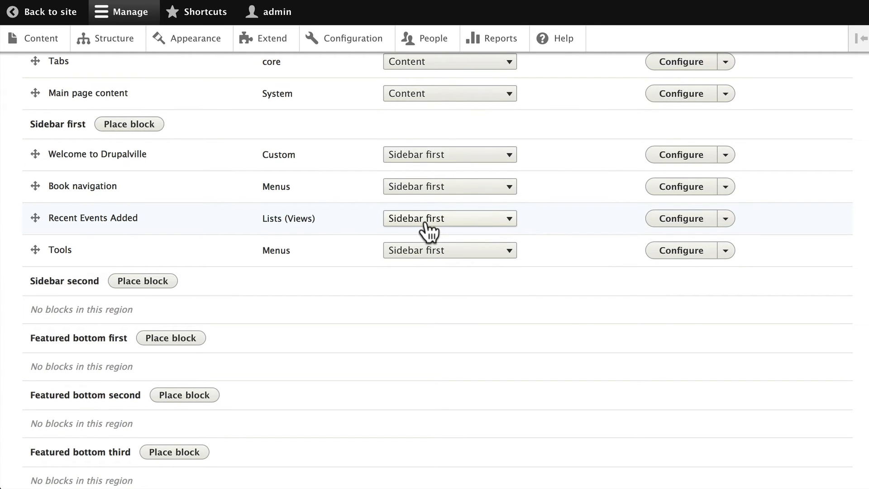
{"action": "mouse_move", "coordinate": [641, 236]}
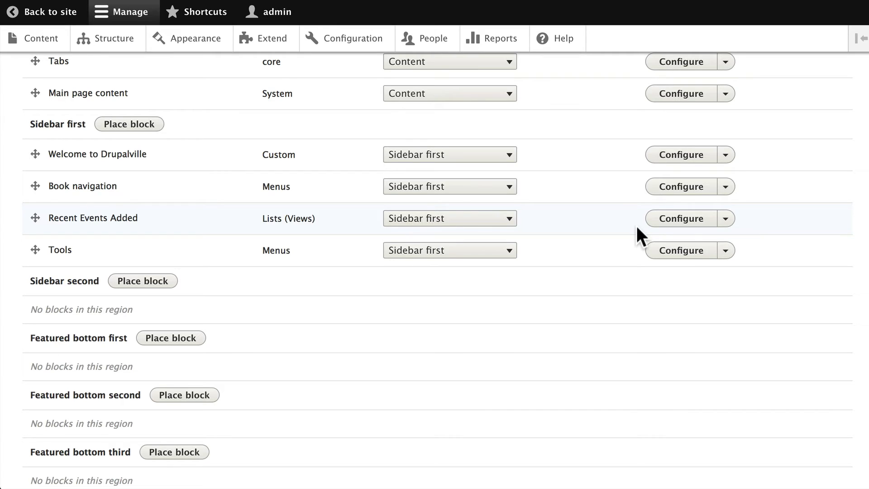
Step: Configure Recent Events Added and restrict its visibility to the Events content type
{"action": "left_click", "coordinate": [681, 218]}
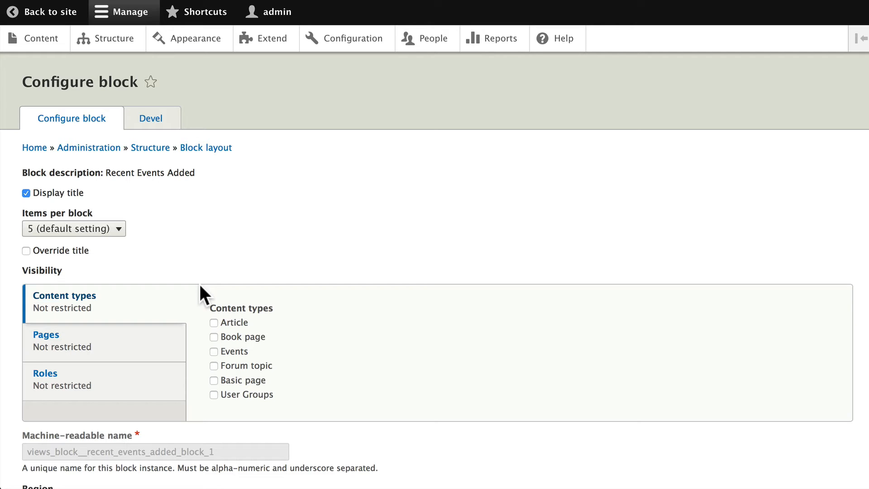
{"action": "mouse_move", "coordinate": [112, 324]}
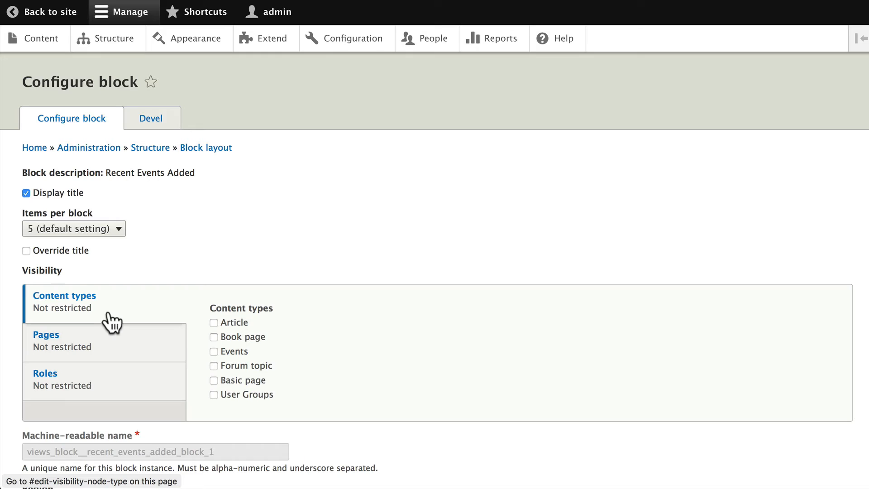
{"action": "left_click", "coordinate": [213, 351]}
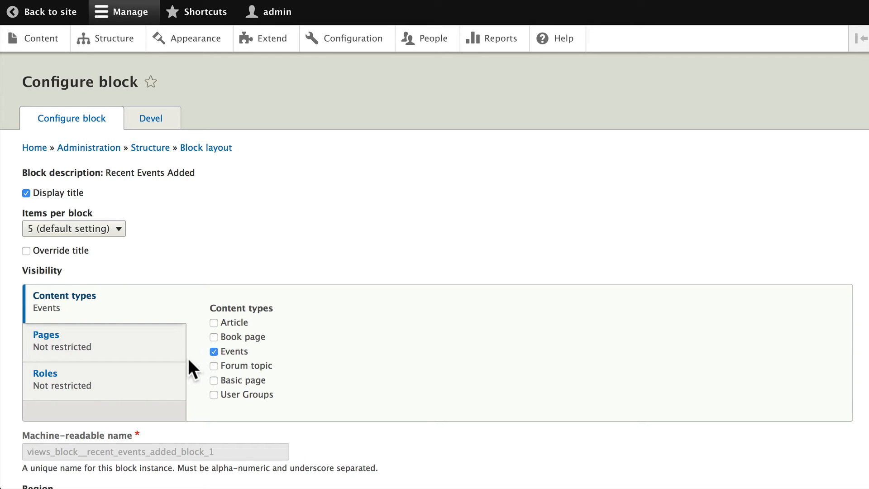
{"action": "scroll", "scroll_direction": "down", "scroll_amount": 3}
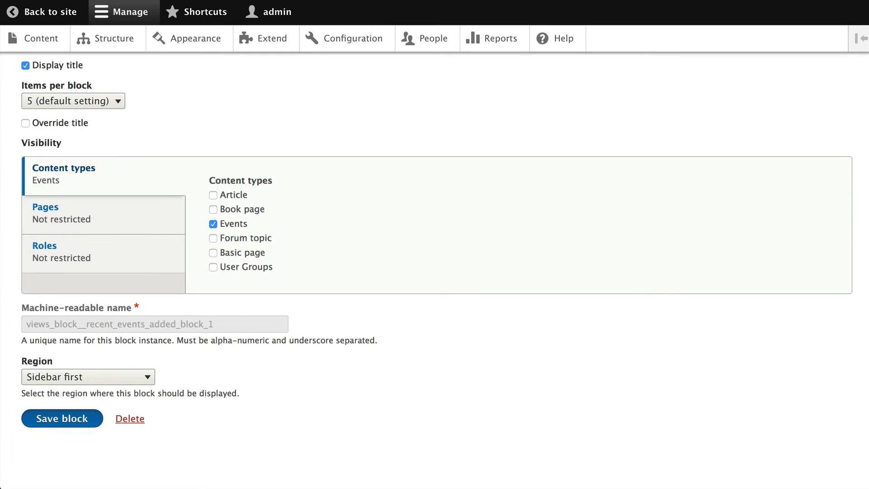
Step: Save the Recent Events Added block settings, then save the block layout
{"action": "left_click", "coordinate": [61, 418]}
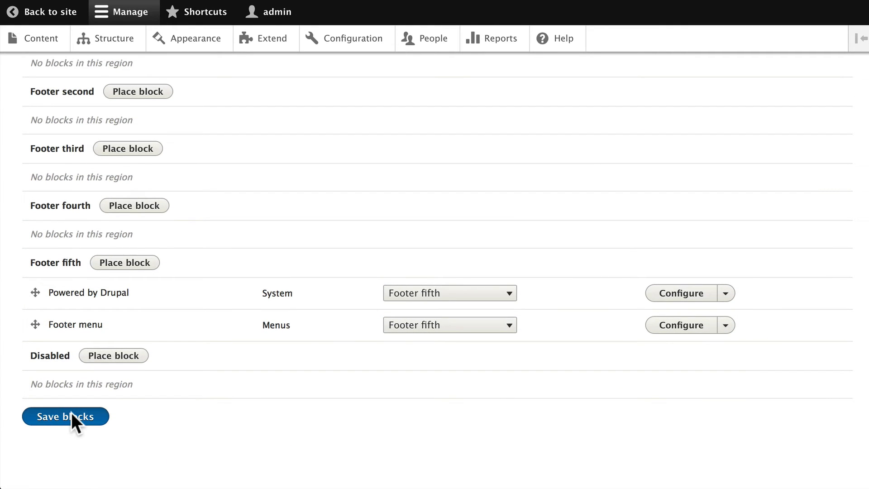
{"action": "left_click", "coordinate": [65, 417]}
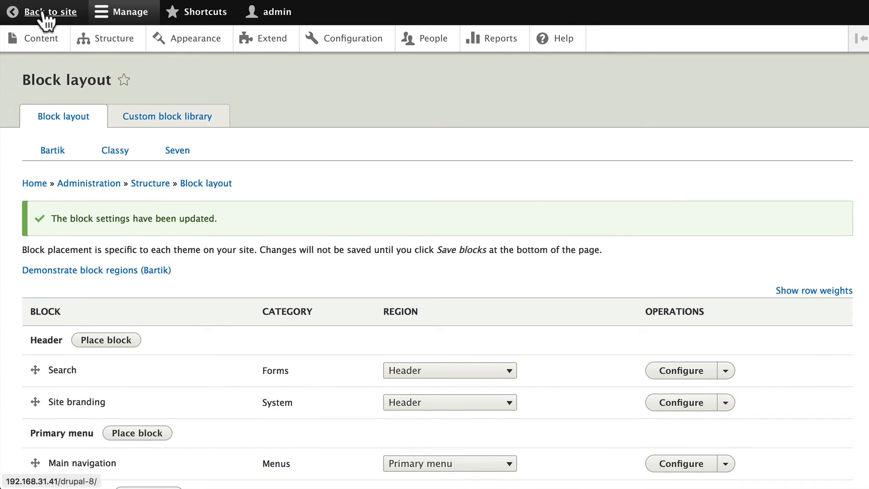
Step: Go back to the site and view the Diam event page with Recently Added Events in the sidebar
{"action": "left_click", "coordinate": [49, 12]}
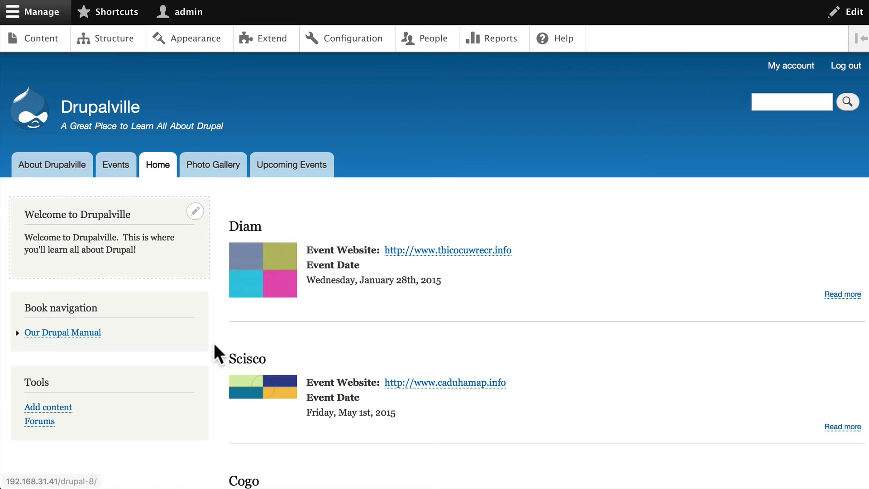
{"action": "mouse_move", "coordinate": [92, 270]}
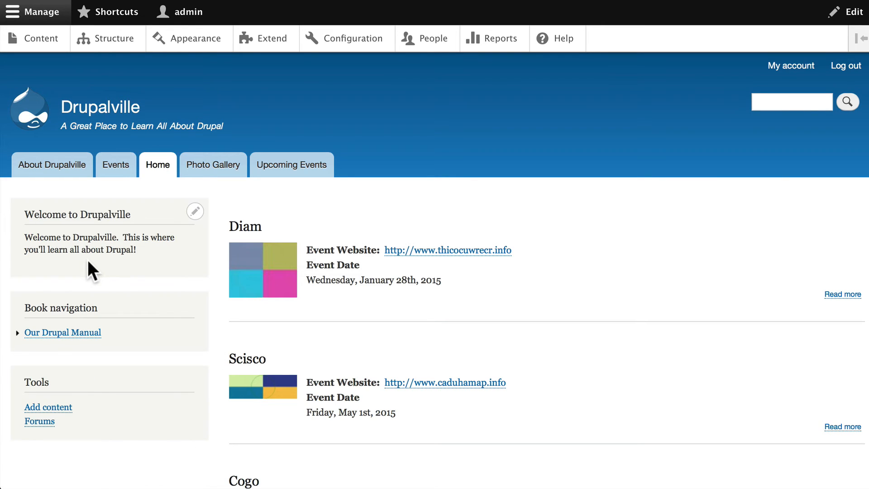
{"action": "mouse_move", "coordinate": [238, 229]}
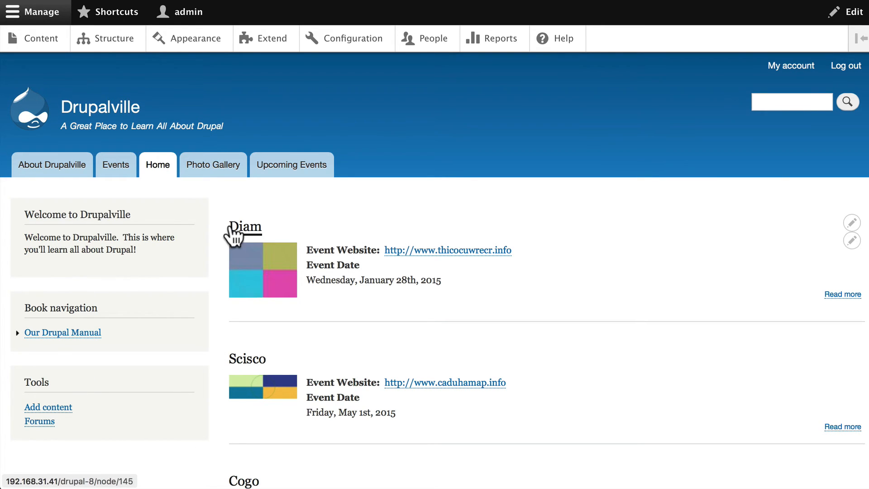
{"action": "left_click", "coordinate": [243, 225]}
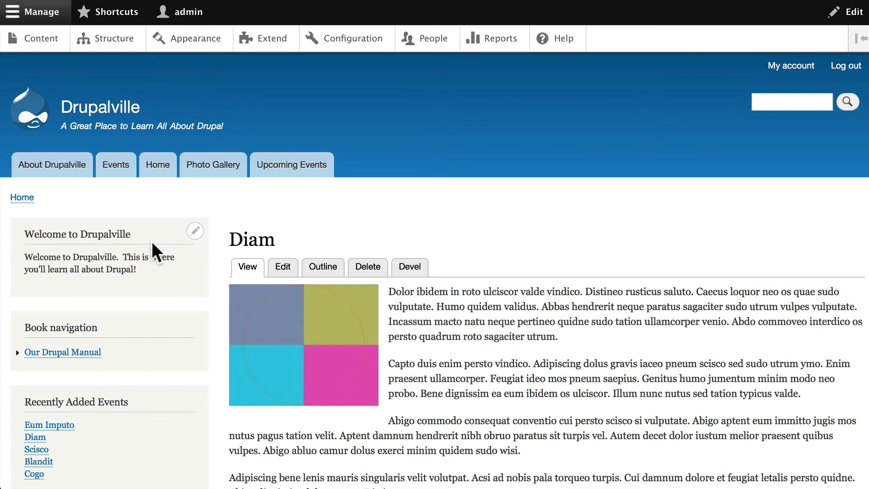
{"action": "scroll", "scroll_direction": "down", "scroll_amount": 3}
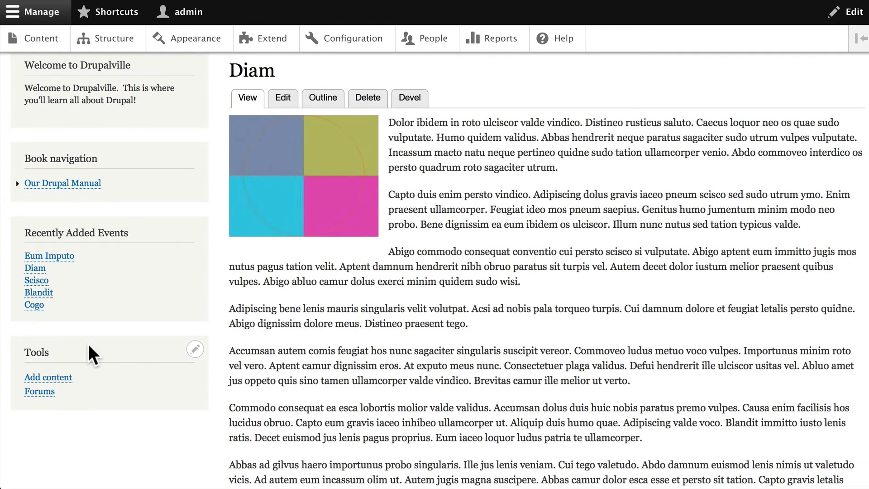
{"action": "scroll", "scroll_direction": "up", "scroll_amount": 3}
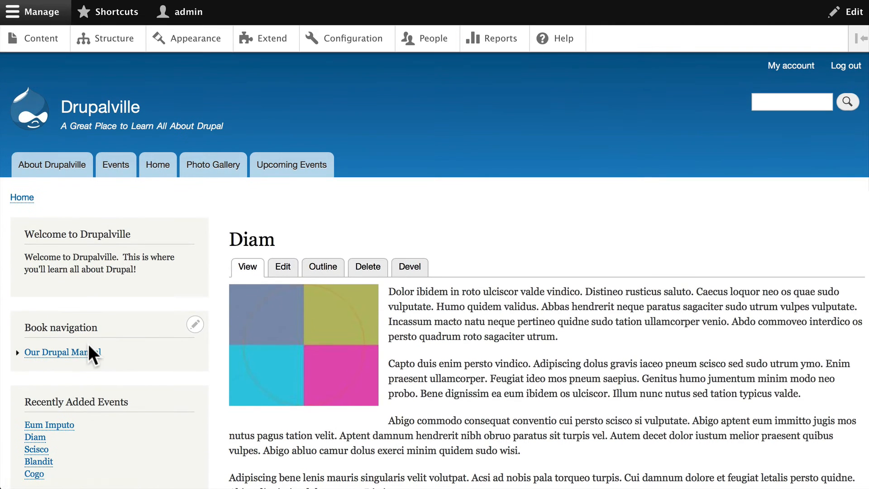
{"action": "mouse_move", "coordinate": [146, 259]}
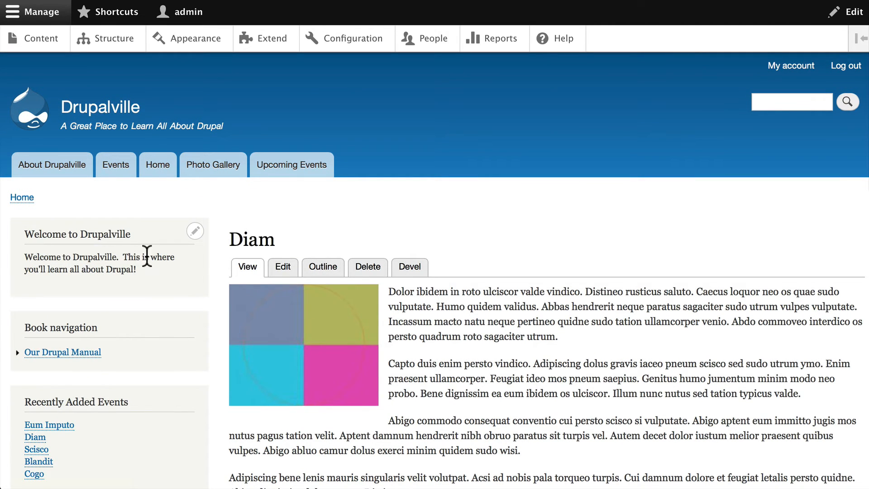
{"action": "mouse_move", "coordinate": [61, 293]}
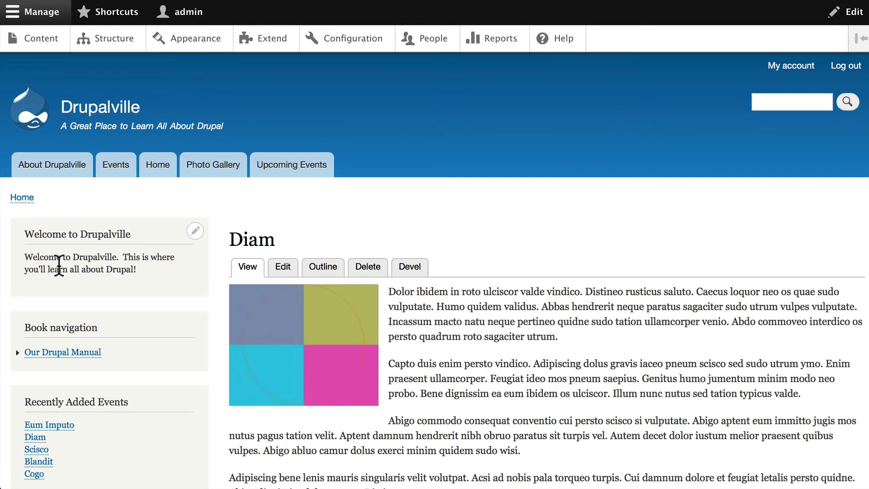
{"action": "mouse_move", "coordinate": [56, 258]}
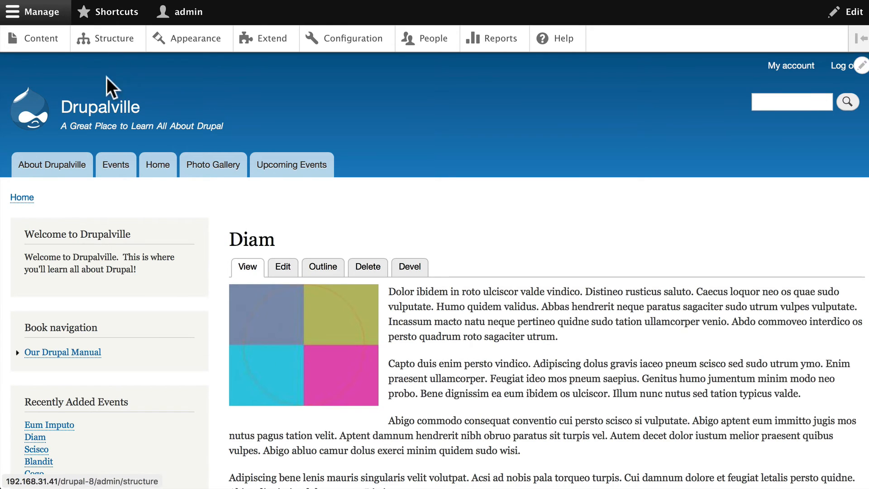
{"action": "mouse_move", "coordinate": [196, 237]}
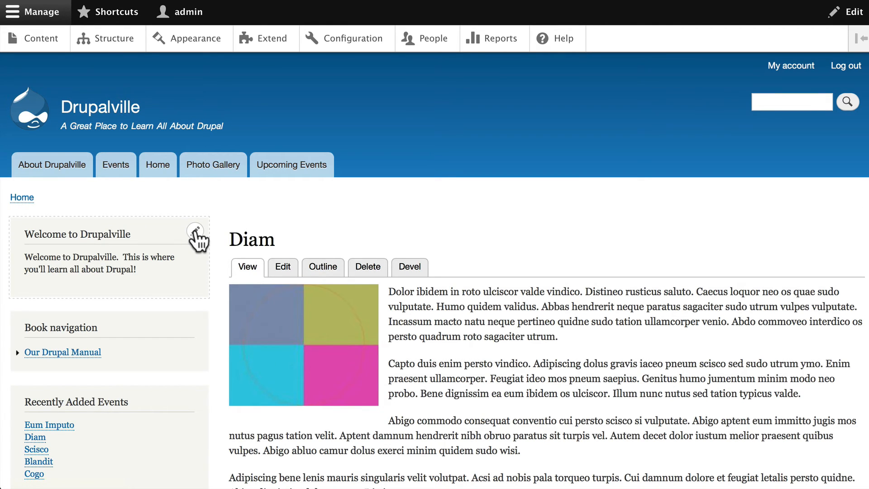
Step: Use the Welcome to Drupalville block's contextual pencil link to open Configure block
{"action": "left_click", "coordinate": [194, 230]}
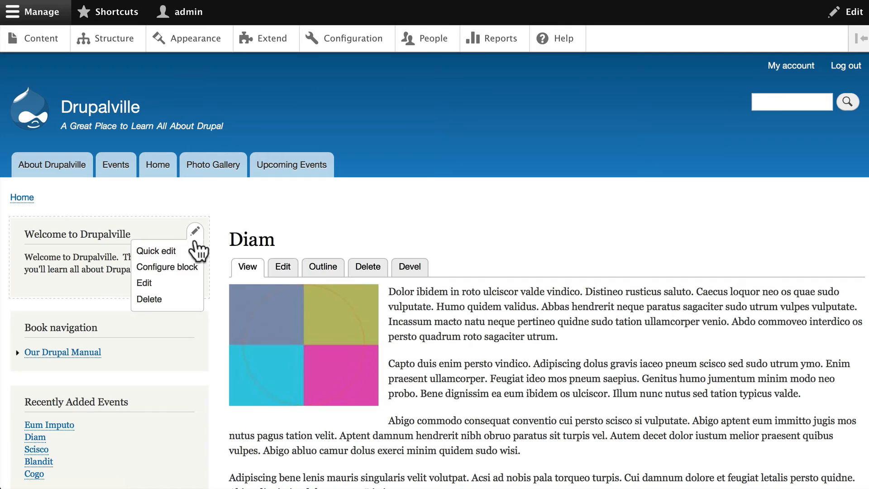
{"action": "mouse_move", "coordinate": [167, 266]}
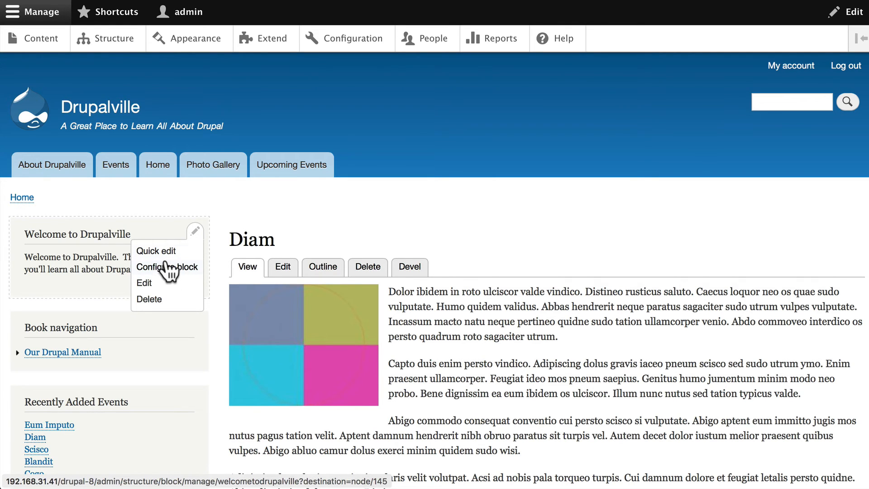
{"action": "mouse_move", "coordinate": [186, 244]}
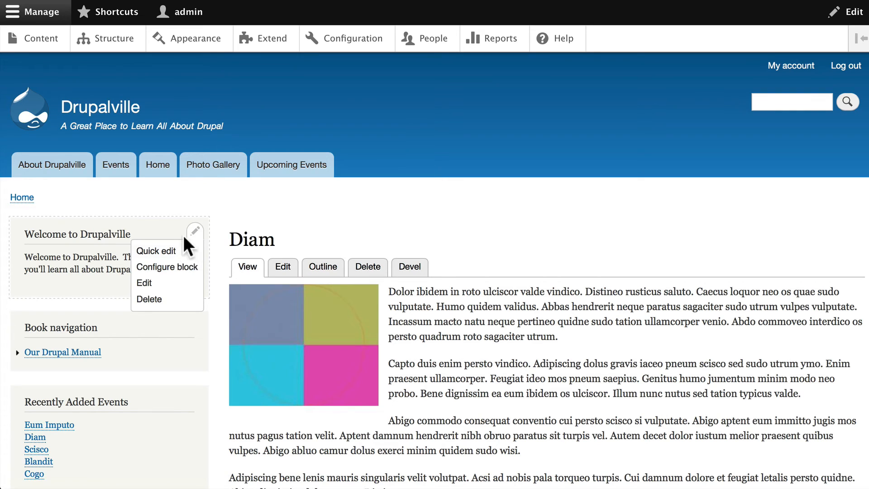
{"action": "mouse_move", "coordinate": [167, 266]}
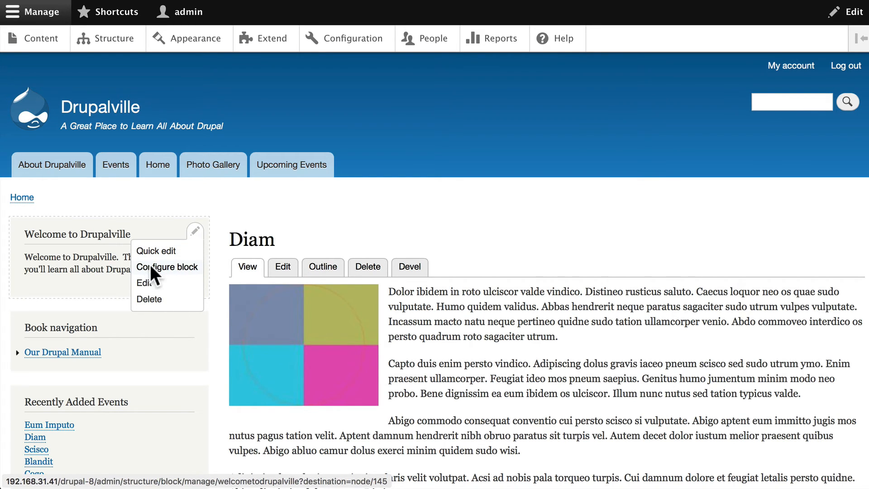
{"action": "left_click", "coordinate": [167, 266]}
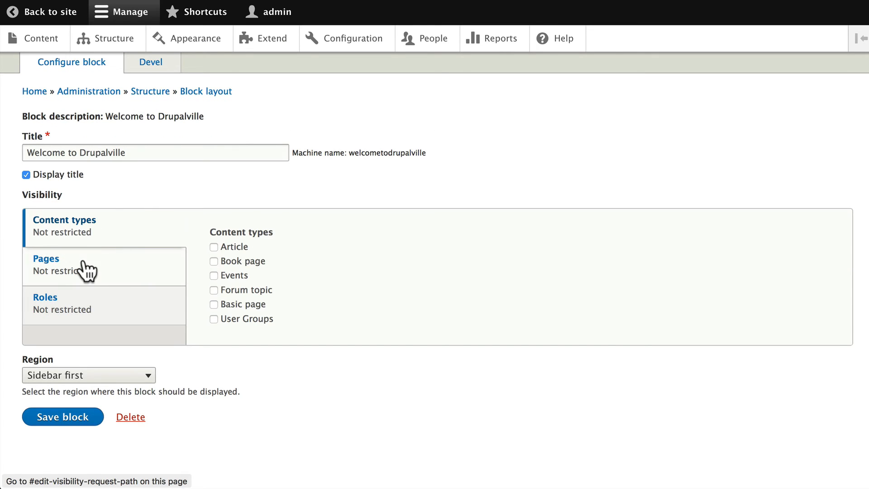
Step: Under Pages visibility, list <front> so the Welcome block shows only on the front page
{"action": "left_click", "coordinate": [47, 258]}
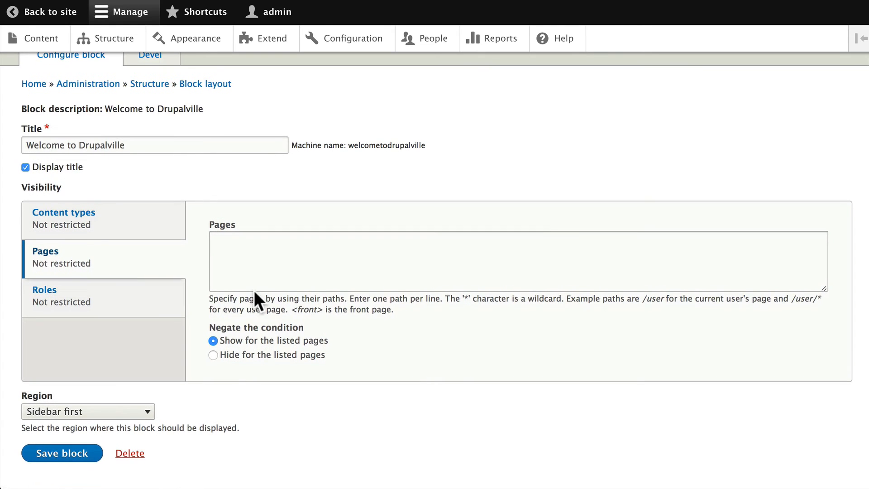
{"action": "mouse_move", "coordinate": [353, 302]}
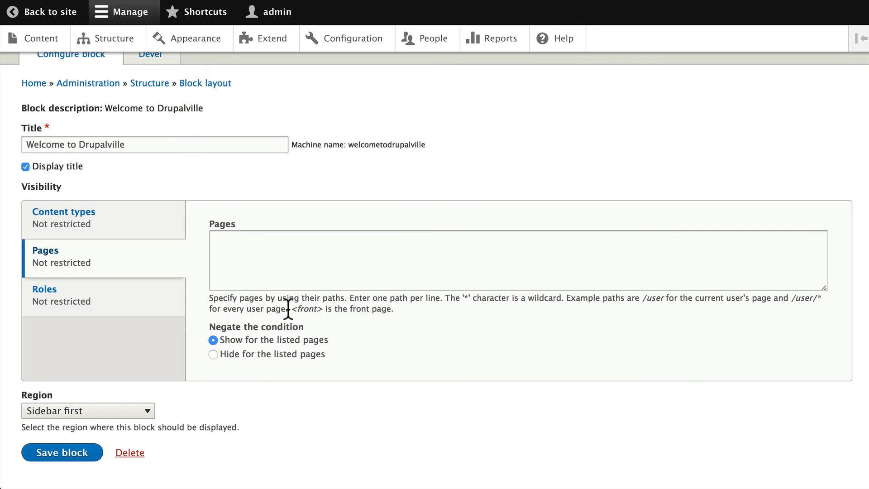
{"action": "mouse_move", "coordinate": [321, 309]}
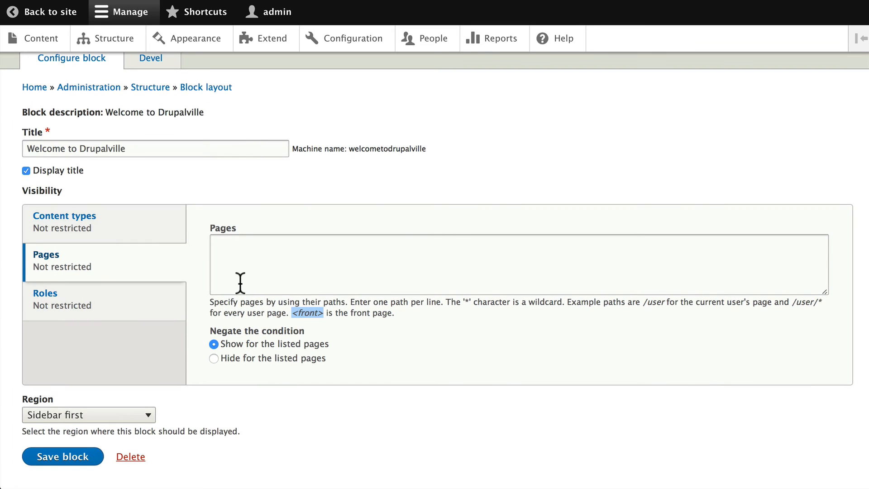
{"action": "type", "text": "<front>"}
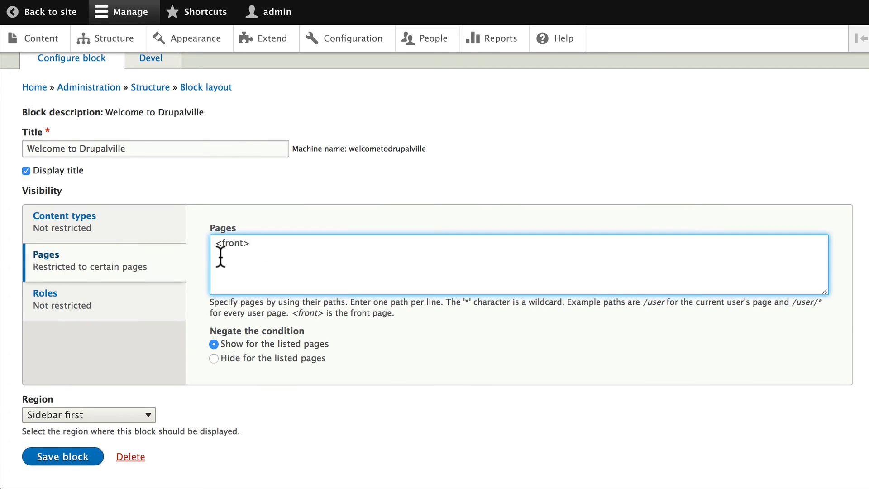
{"action": "mouse_move", "coordinate": [215, 374]}
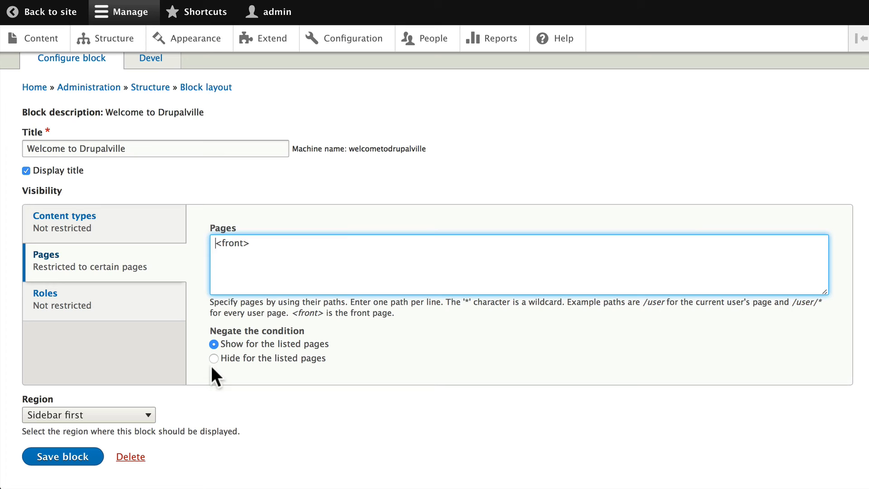
{"action": "mouse_move", "coordinate": [265, 356]}
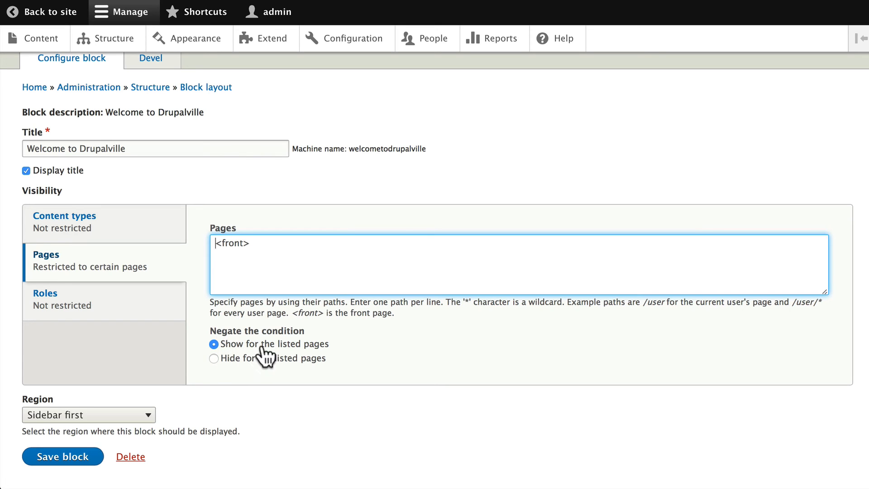
{"action": "mouse_move", "coordinate": [316, 353]}
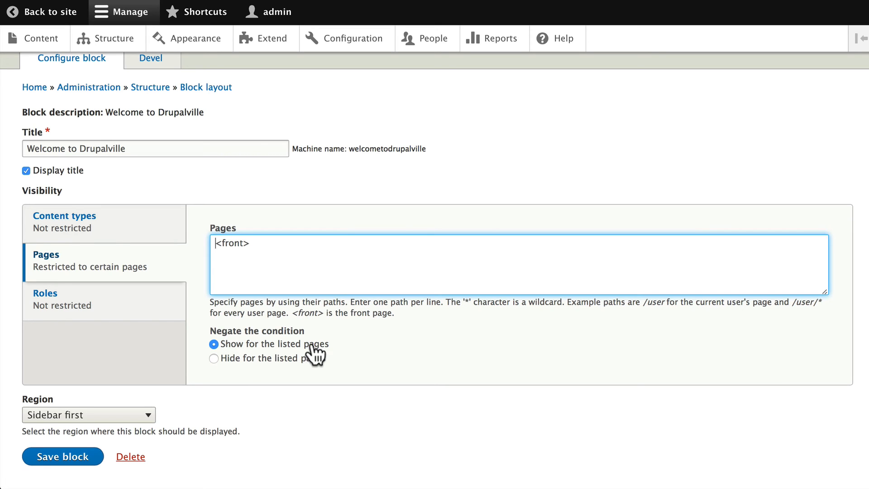
{"action": "mouse_move", "coordinate": [209, 366]}
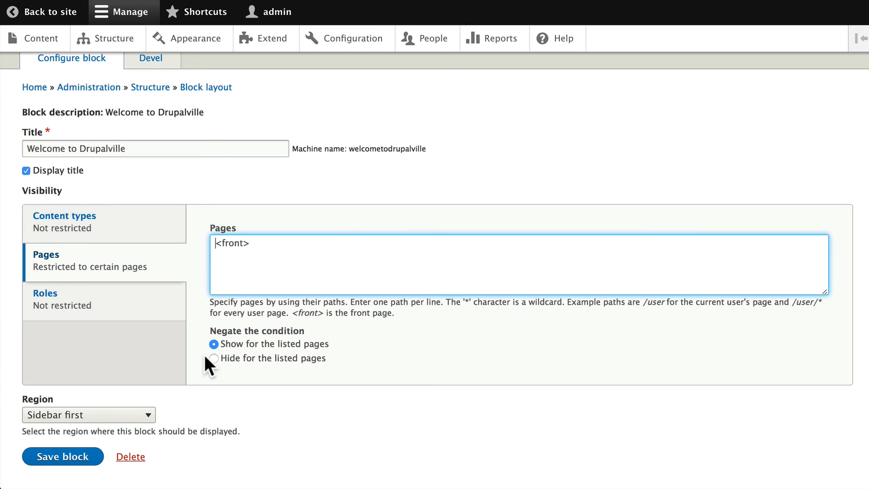
{"action": "mouse_move", "coordinate": [142, 357]}
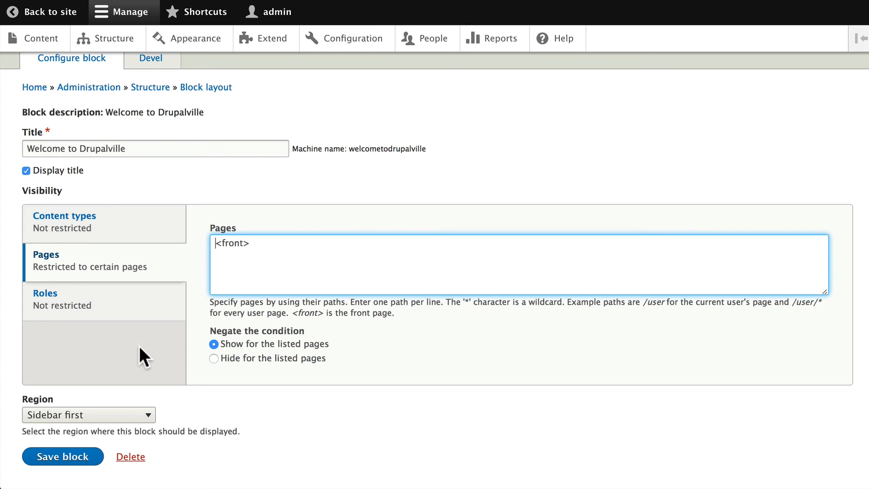
{"action": "mouse_move", "coordinate": [44, 302]}
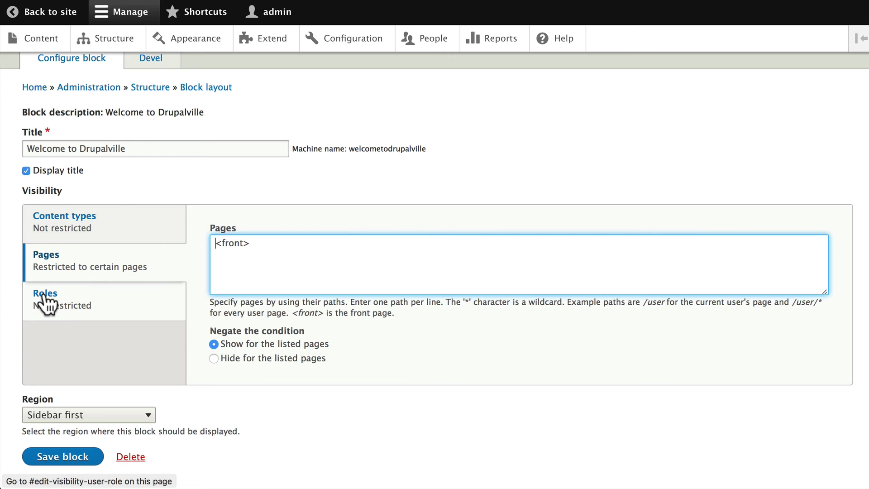
Step: Restrict Welcome to Drupalville to the Anonymous user role and save the block
{"action": "left_click", "coordinate": [45, 300]}
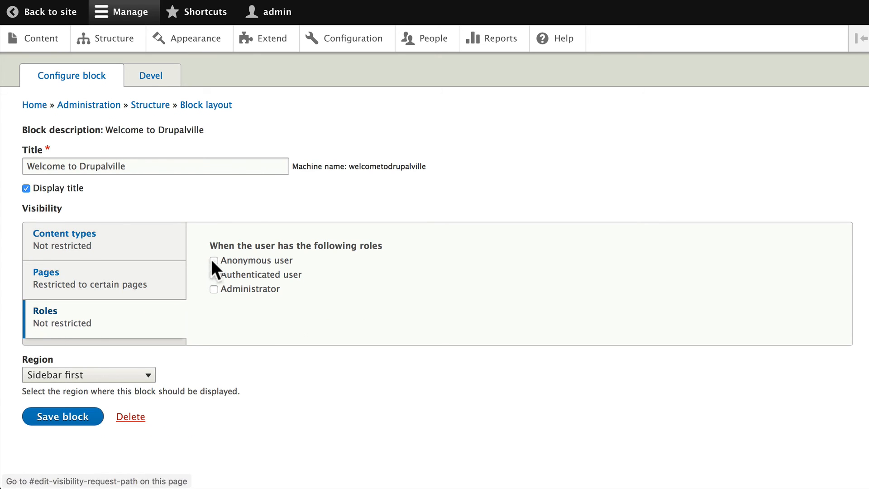
{"action": "left_click", "coordinate": [214, 261]}
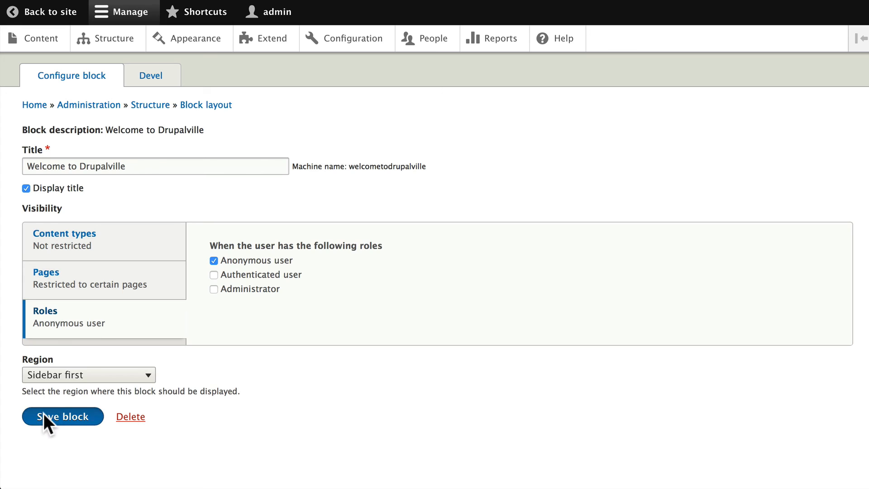
{"action": "left_click", "coordinate": [62, 416]}
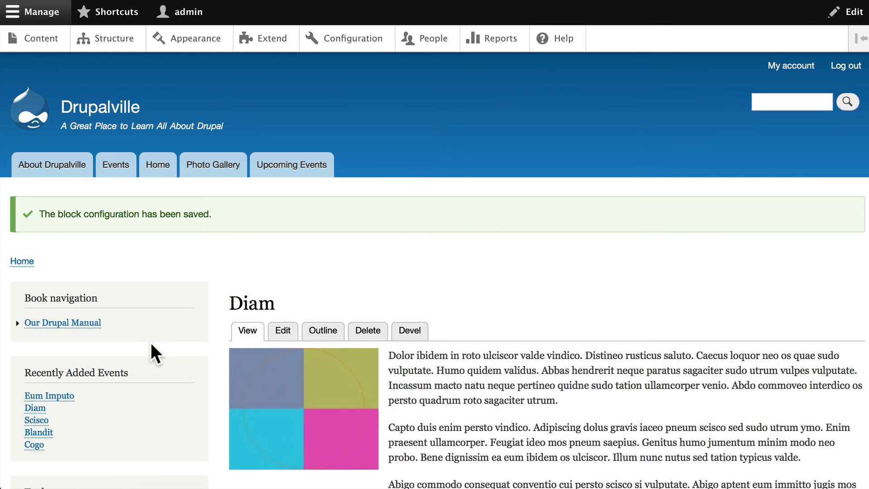
{"action": "mouse_move", "coordinate": [87, 369]}
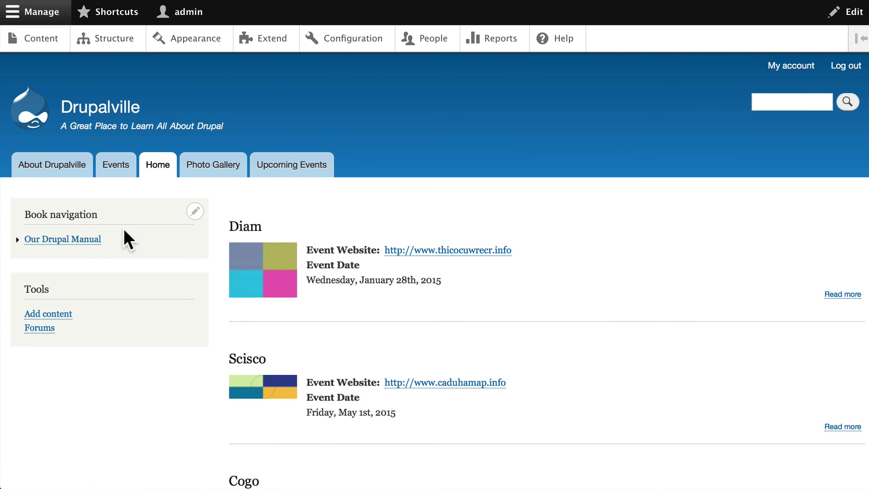
{"action": "mouse_move", "coordinate": [698, 63]}
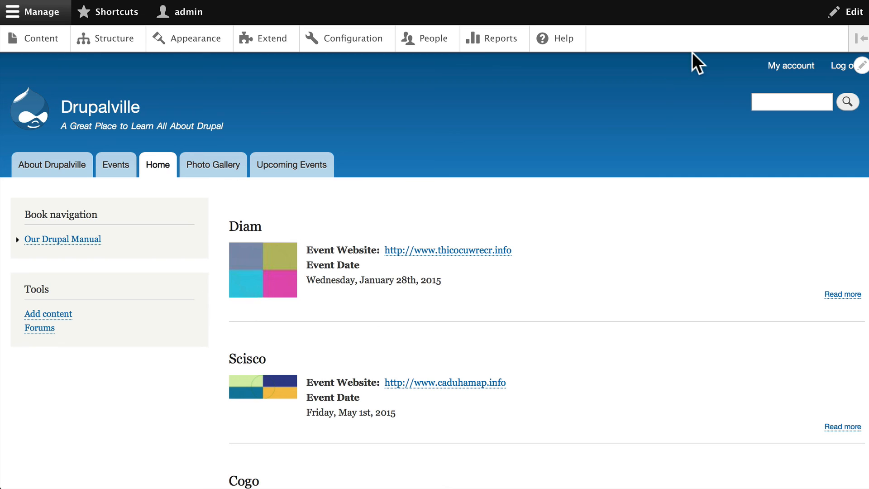
{"action": "mouse_move", "coordinate": [647, 98]}
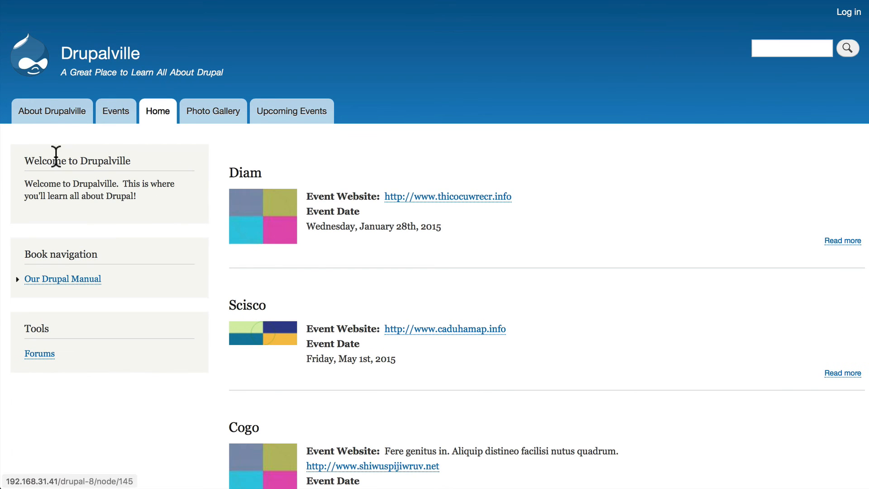
{"action": "mouse_move", "coordinate": [76, 202]}
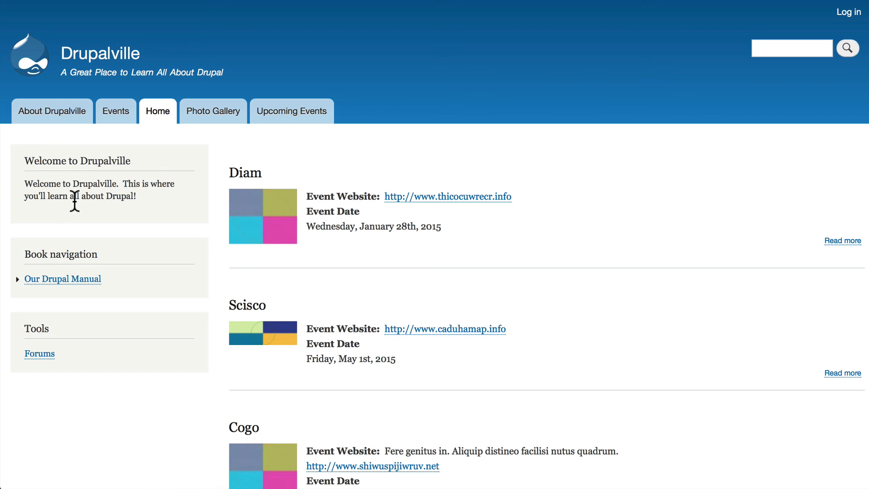
{"action": "mouse_move", "coordinate": [85, 183]}
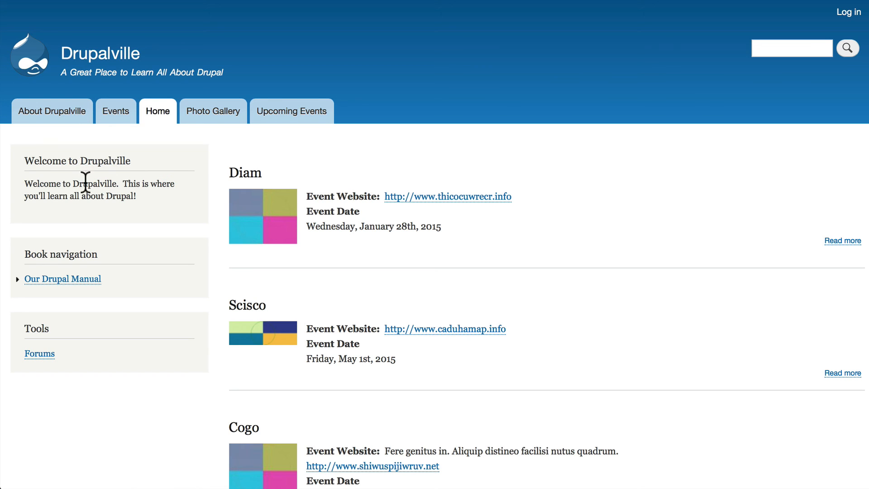
Step: Sign back in as admin after checking the front page shows the Welcome block
{"action": "left_click", "coordinate": [847, 12]}
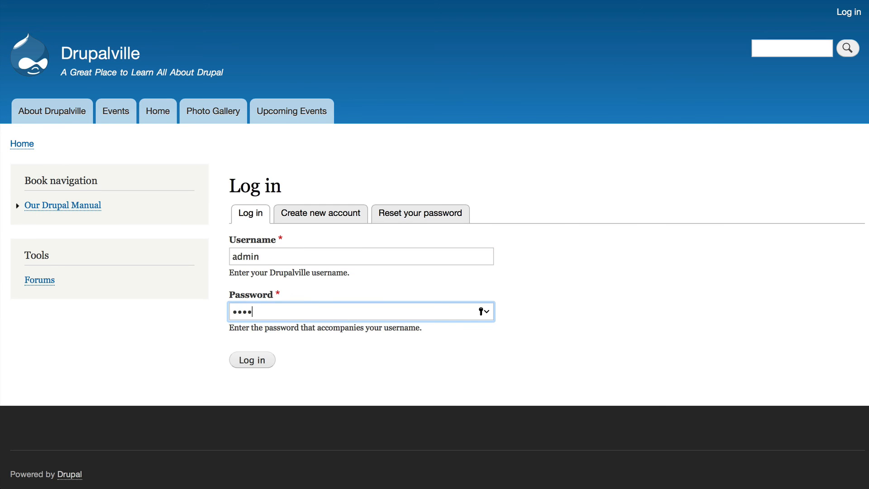
{"action": "left_click", "coordinate": [251, 359]}
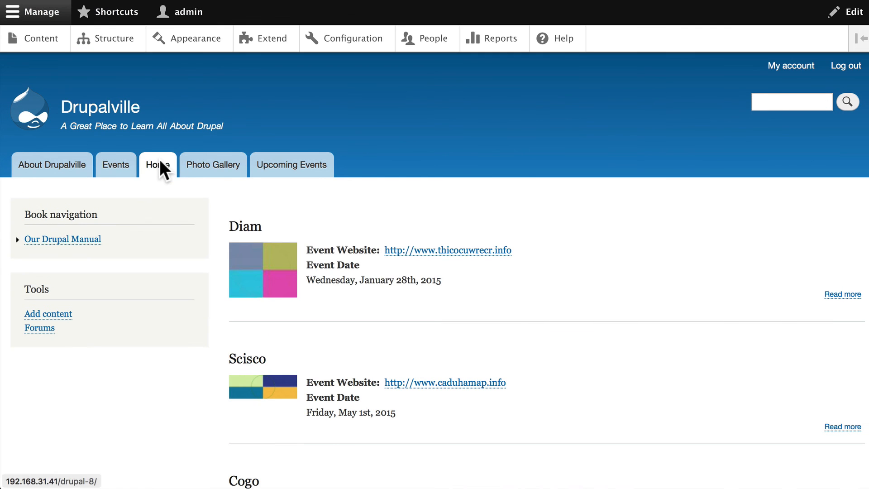